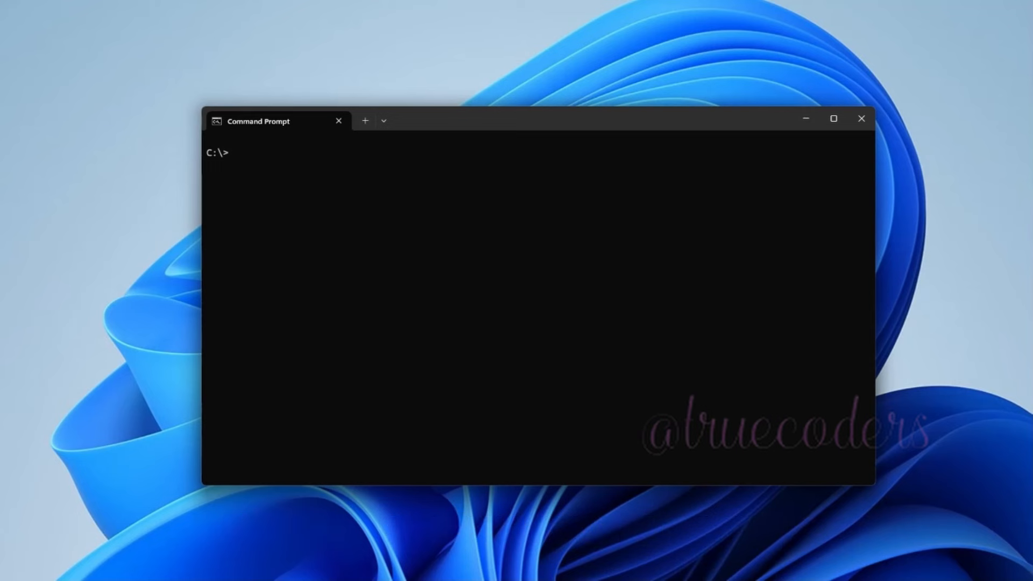
Enter dotnet --list-sdks to list the installed .NET SDK versions.
type("dotnet --l")
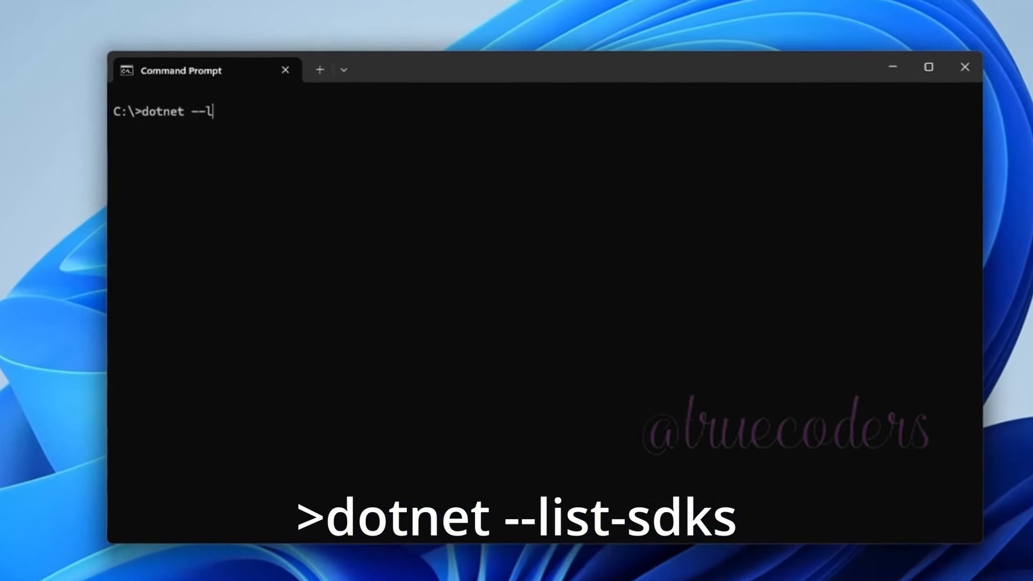
type("ist")
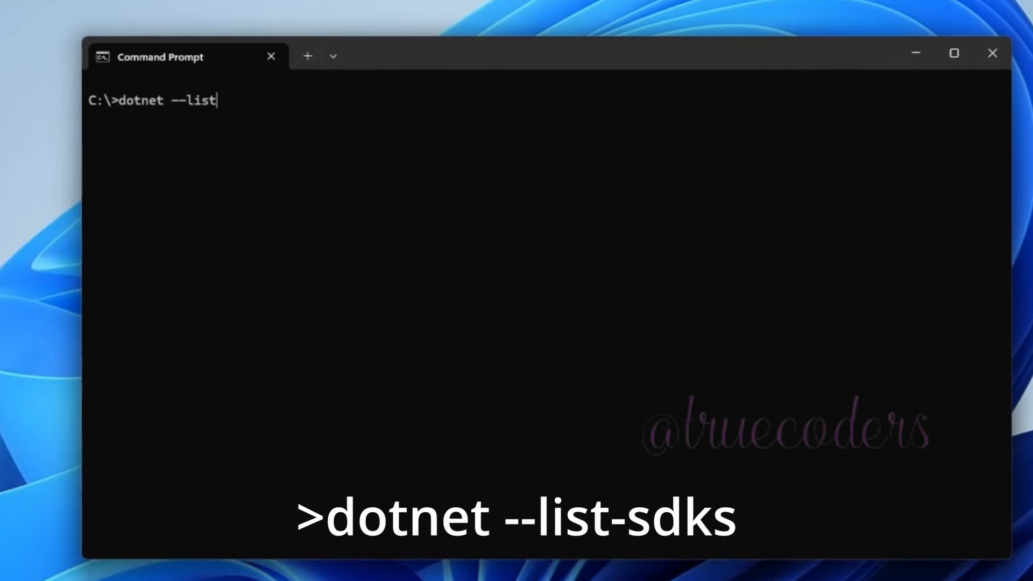
type("-sdks")
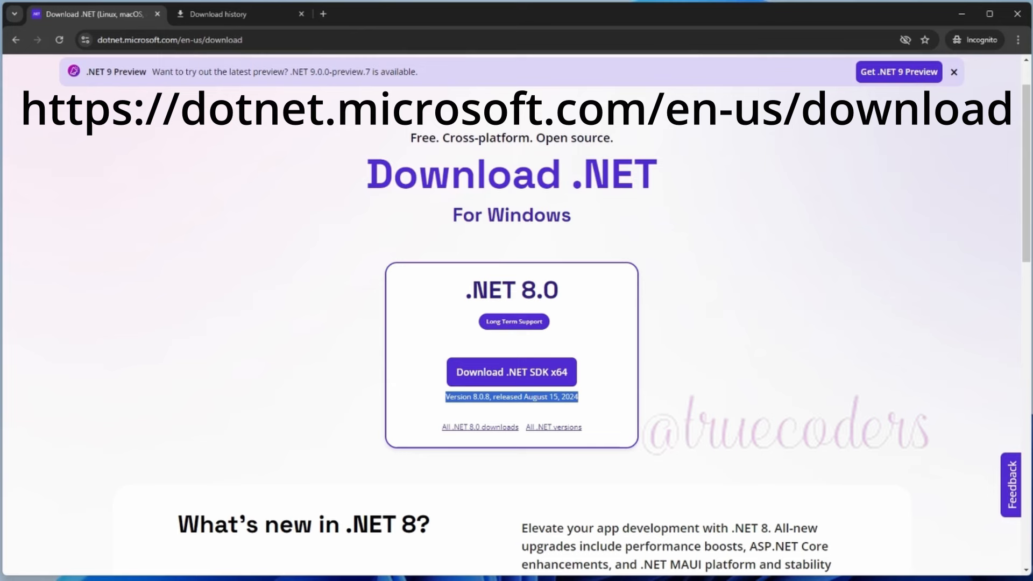
mouse_move(512, 372)
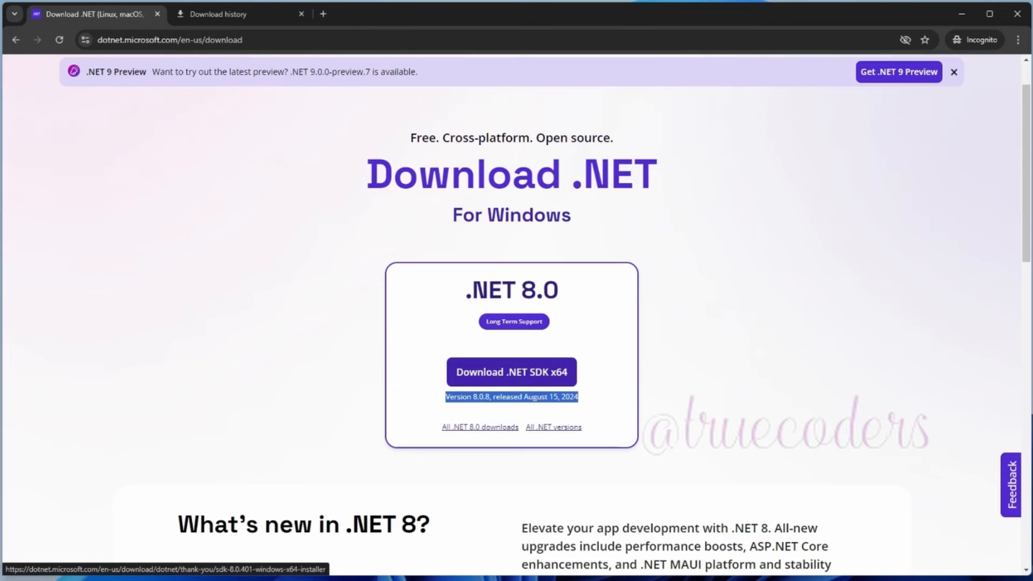
Download the .NET 8.0 SDK x64 installer (v8.0.401) and check Chrome's download history.
left_click(511, 372)
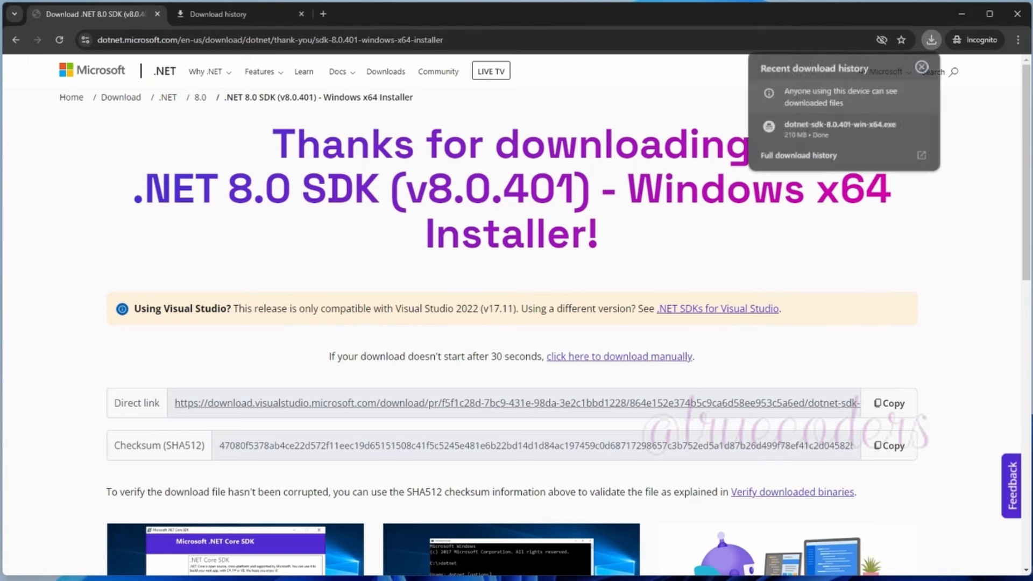
left_click(921, 67)
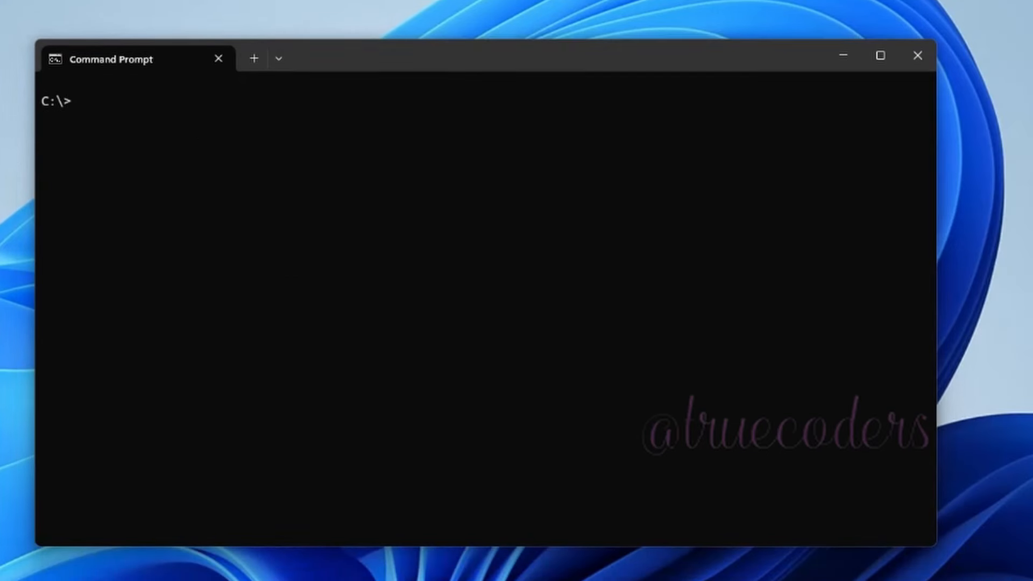
Enter dotnet new install Avalonia.Templates at the prompt.
type("dot")
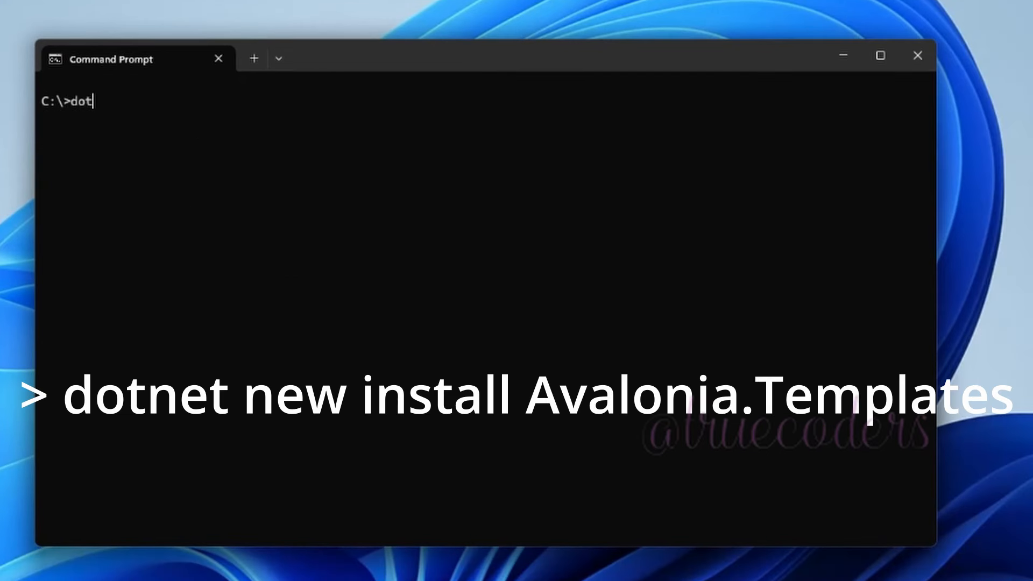
type("net")
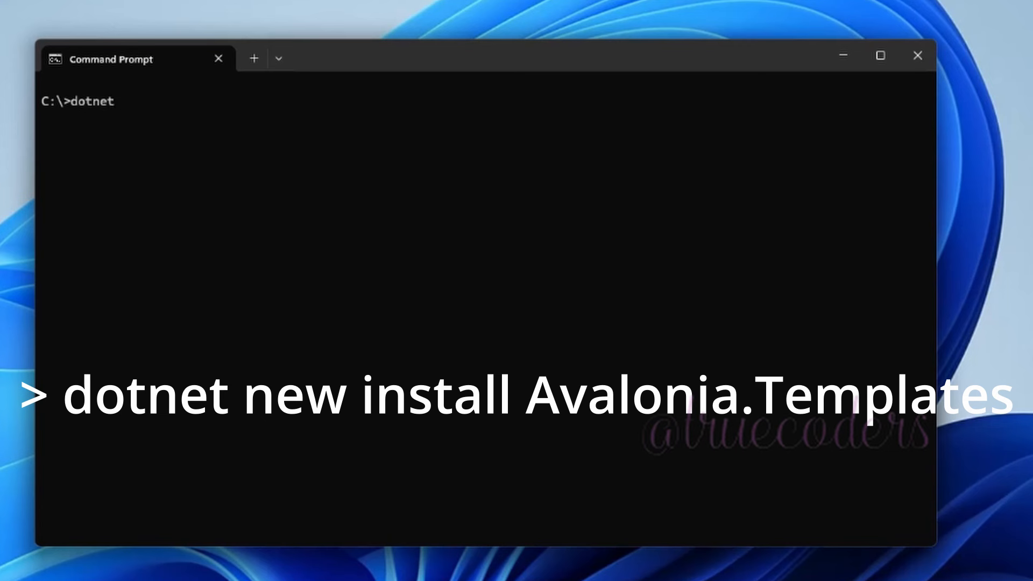
type("new")
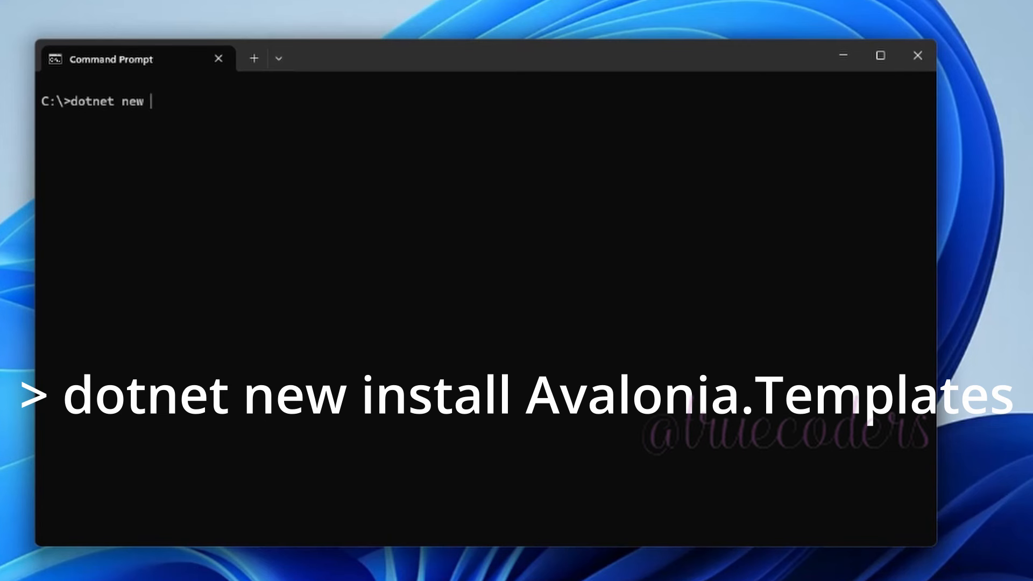
type("install")
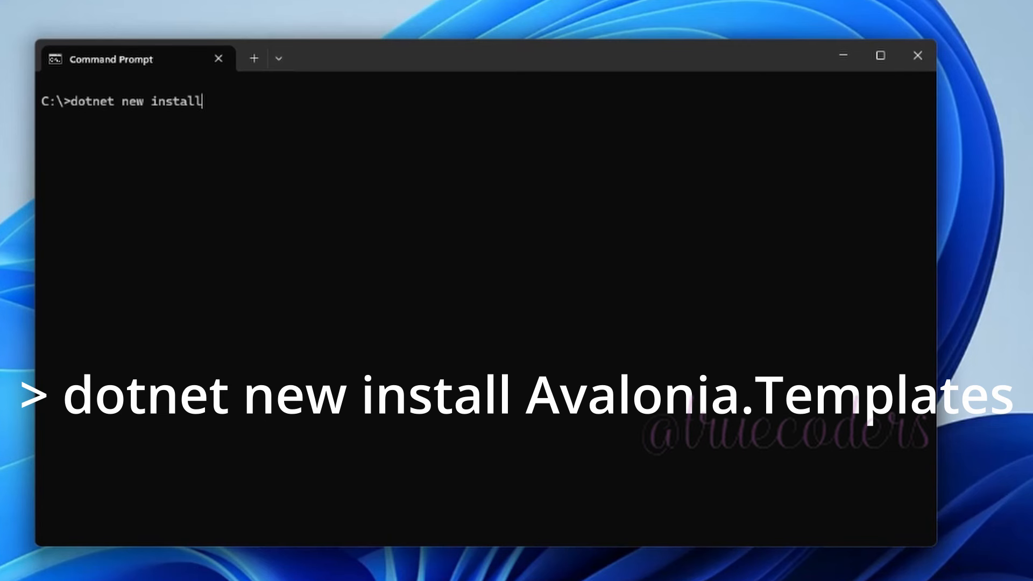
type("Avalo")
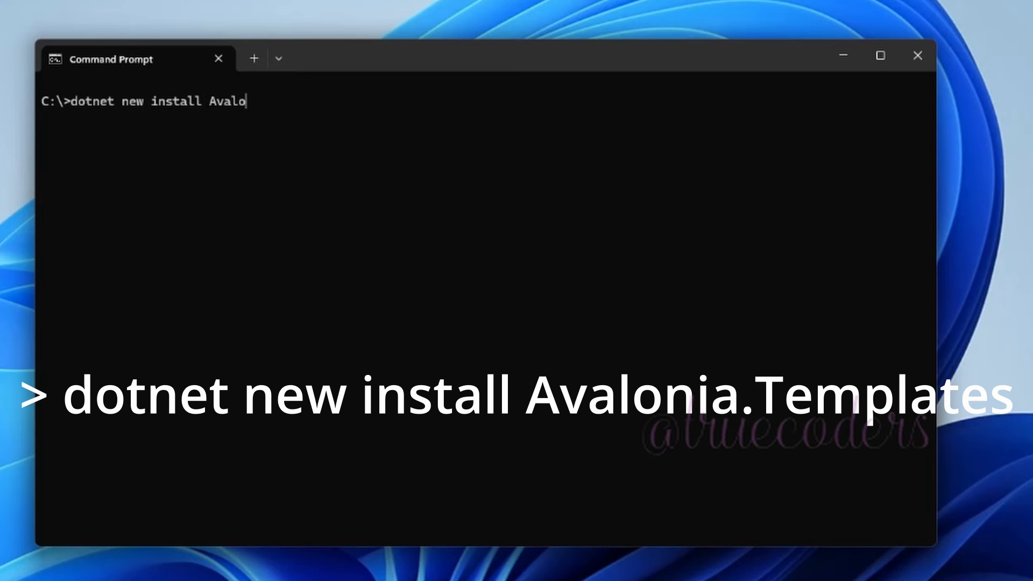
type("nia.T")
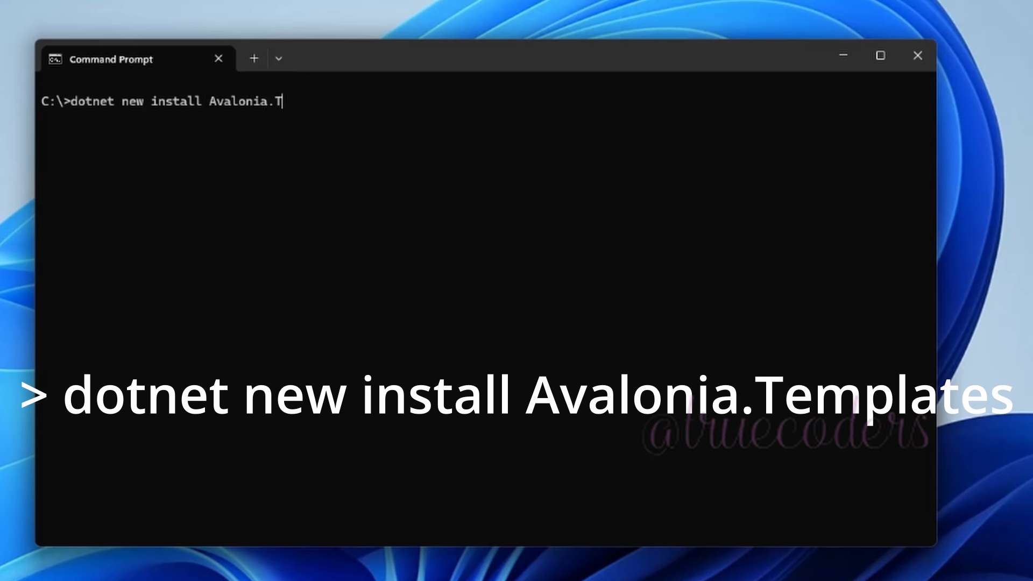
type("emplates")
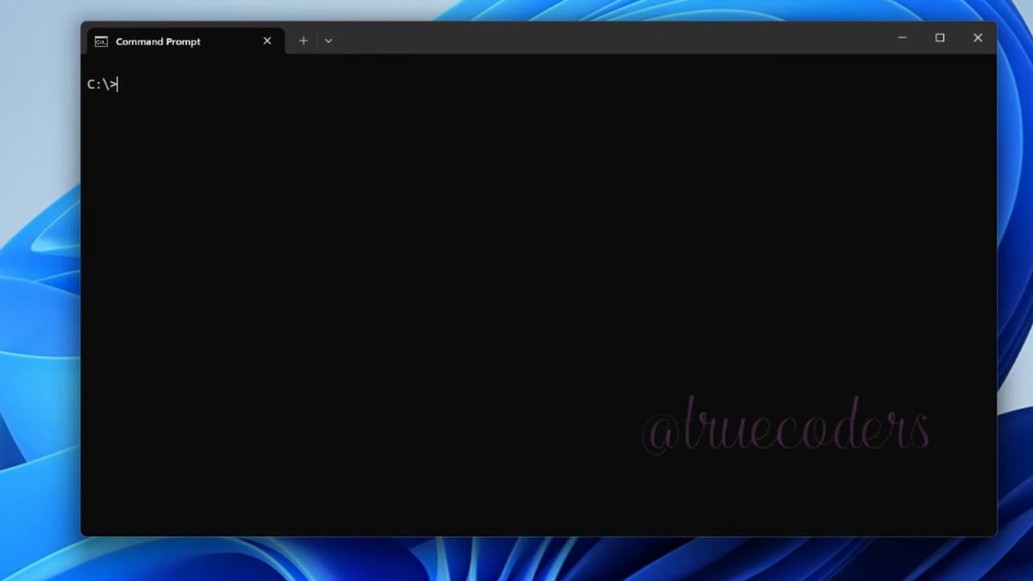
Enter dotnet new list Avalonia to show the installed Avalonia templates.
type("dot")
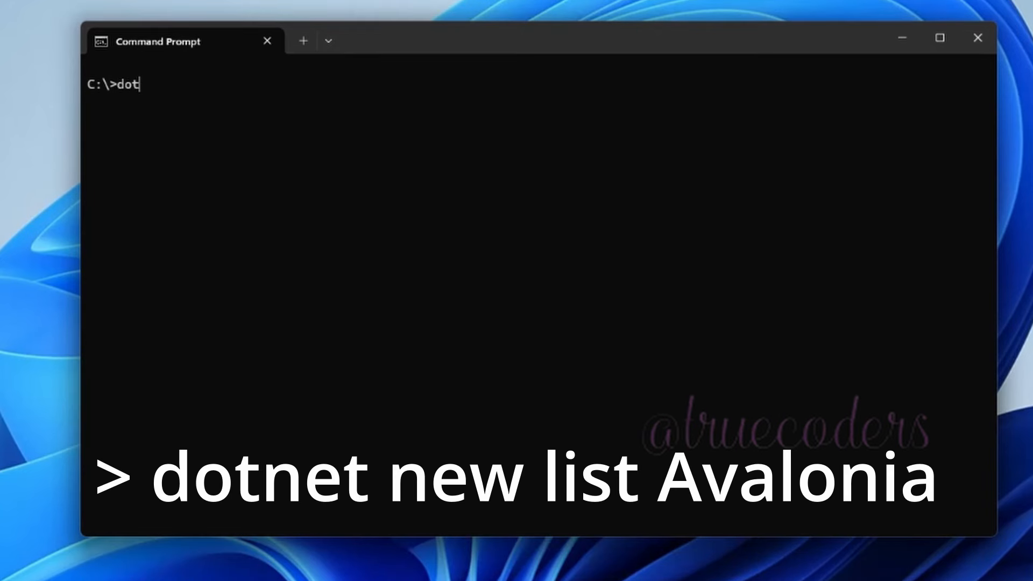
type("net")
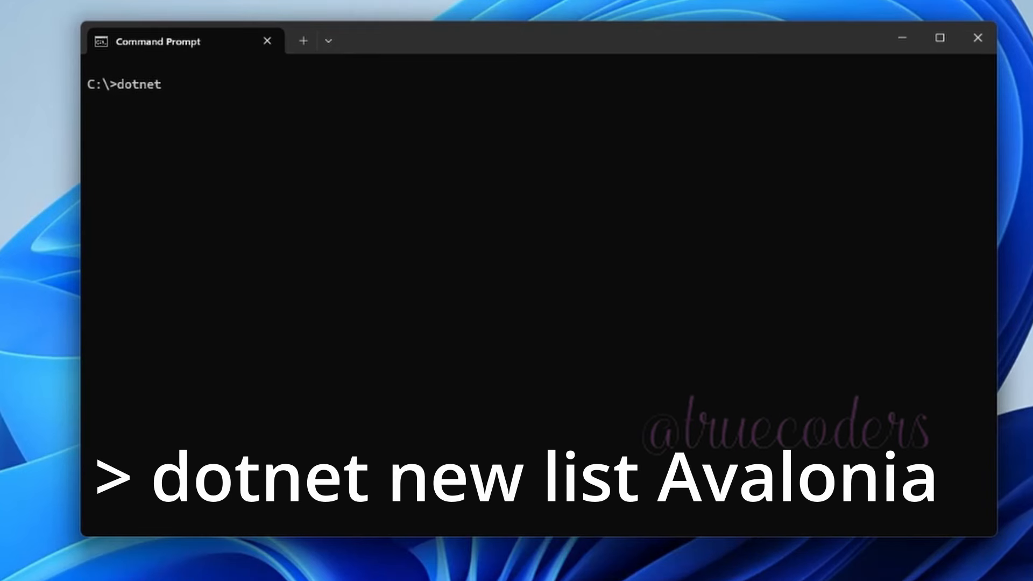
type("new list")
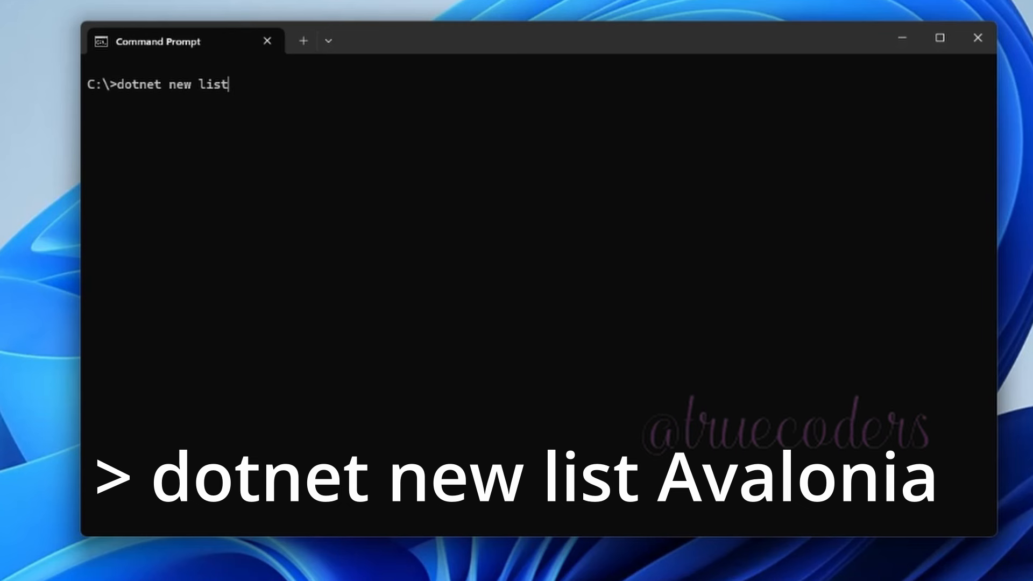
type("Avalon")
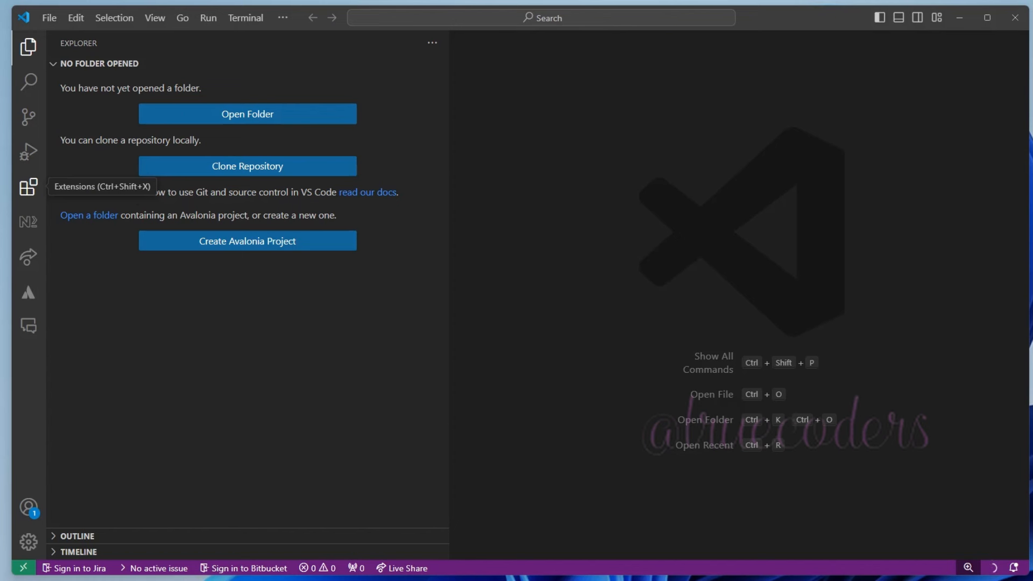
Search the Extensions marketplace for 'Avalonia' and view the Avalonia for VSCode details.
left_click(27, 186)
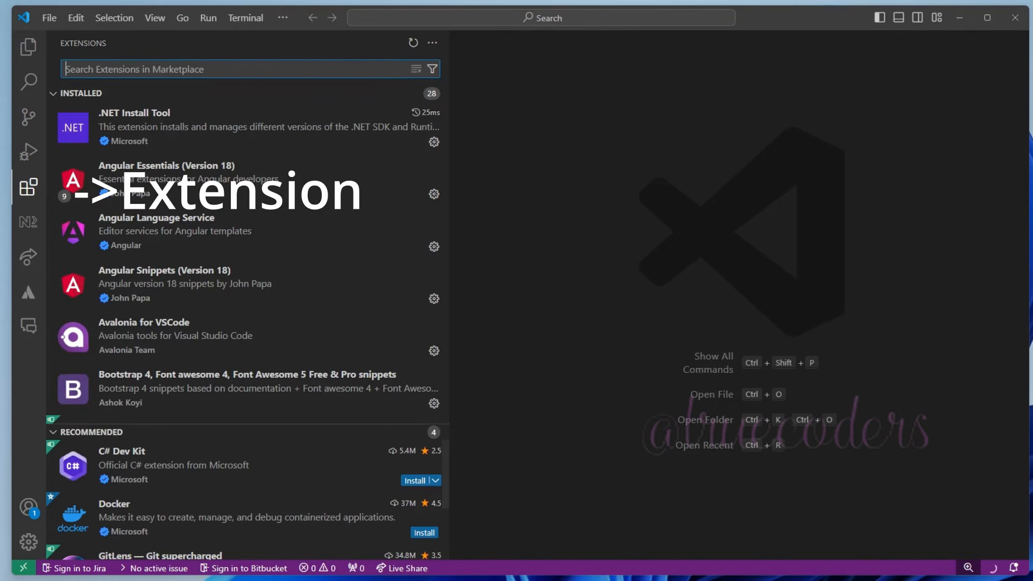
type("Avalonia")
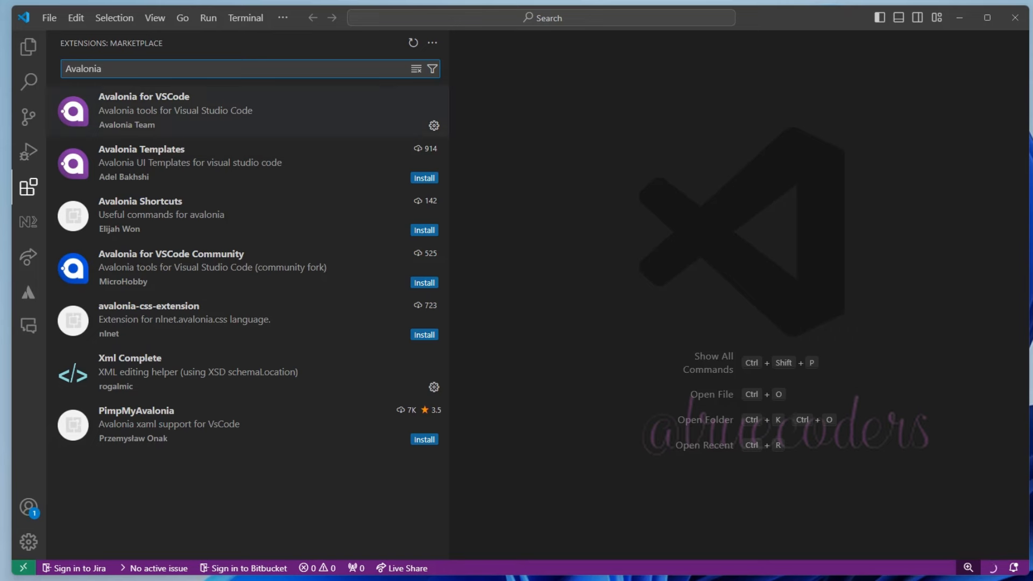
left_click(144, 110)
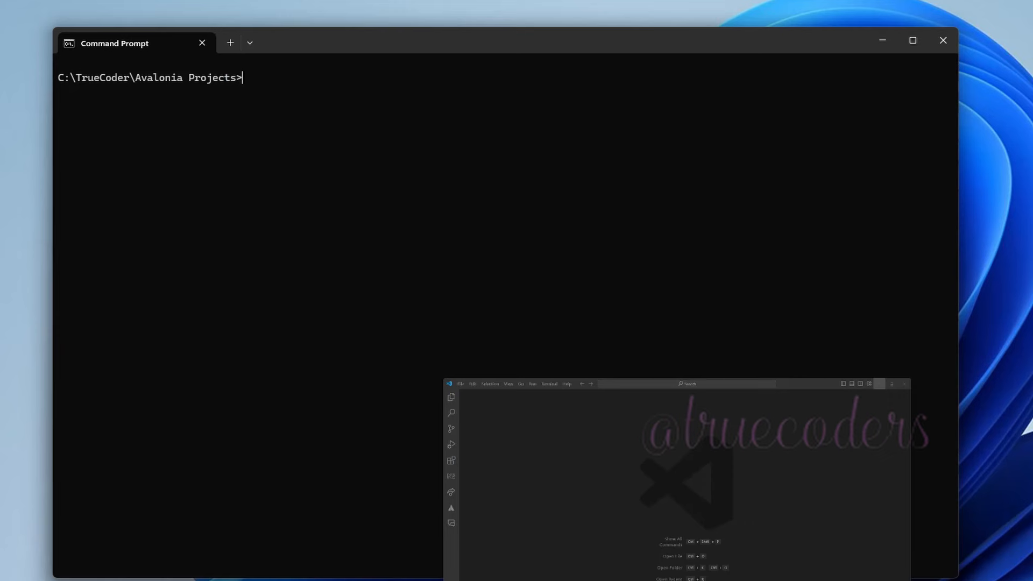
Run dotnet new avalonia.app -o FirstApp to generate the FirstApp project.
type("dotnet")
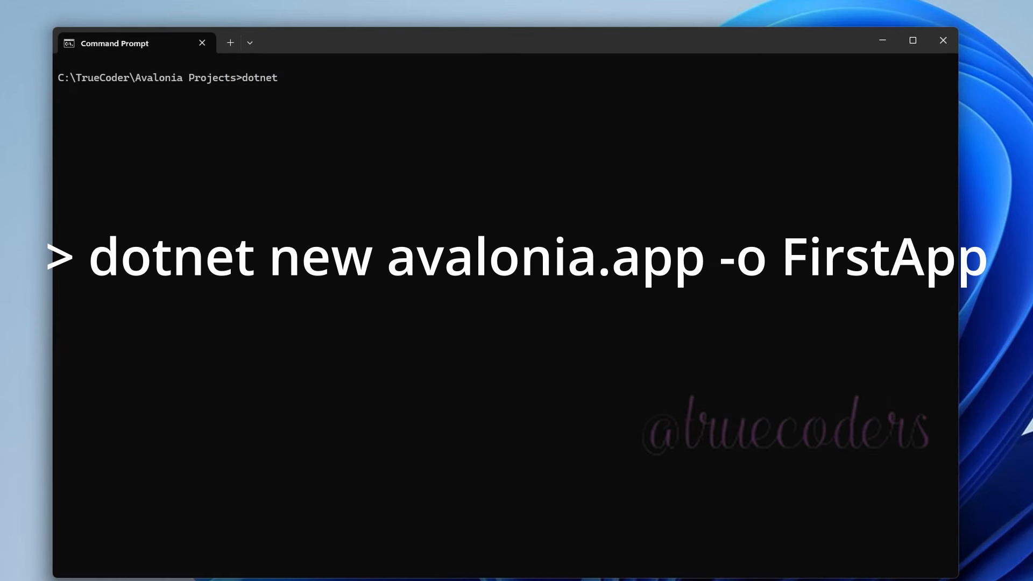
type("new")
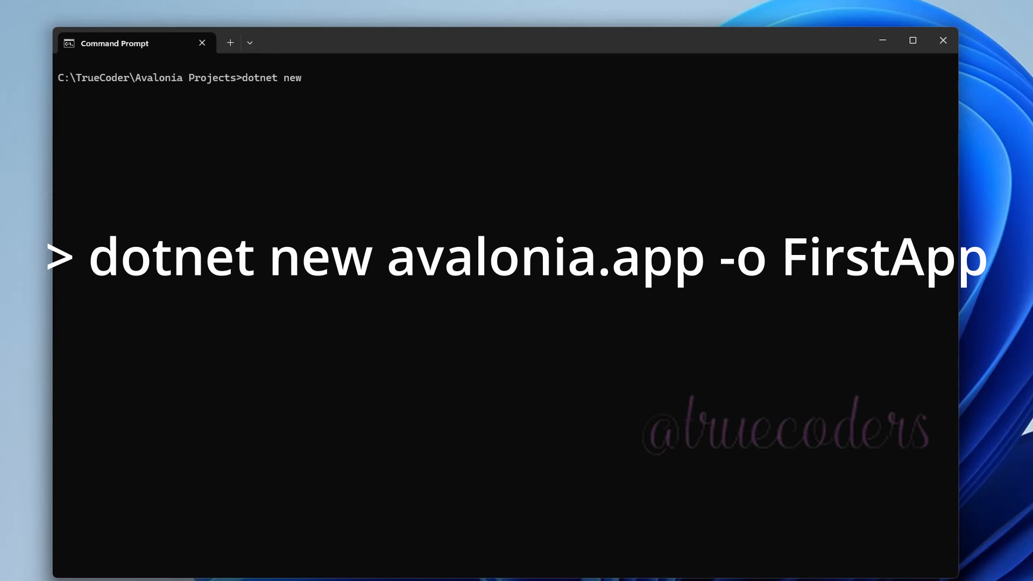
type("avalo")
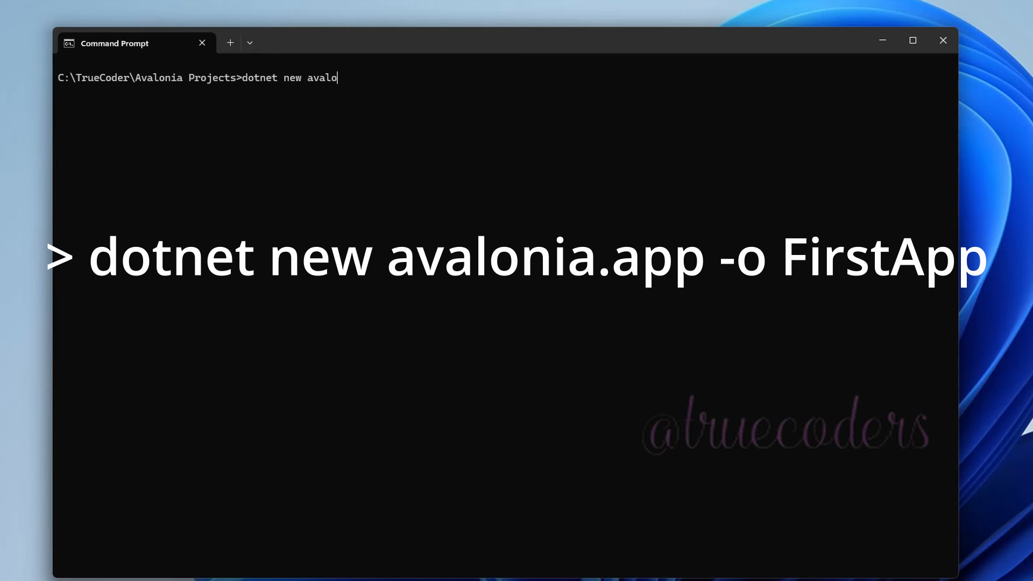
type("nia")
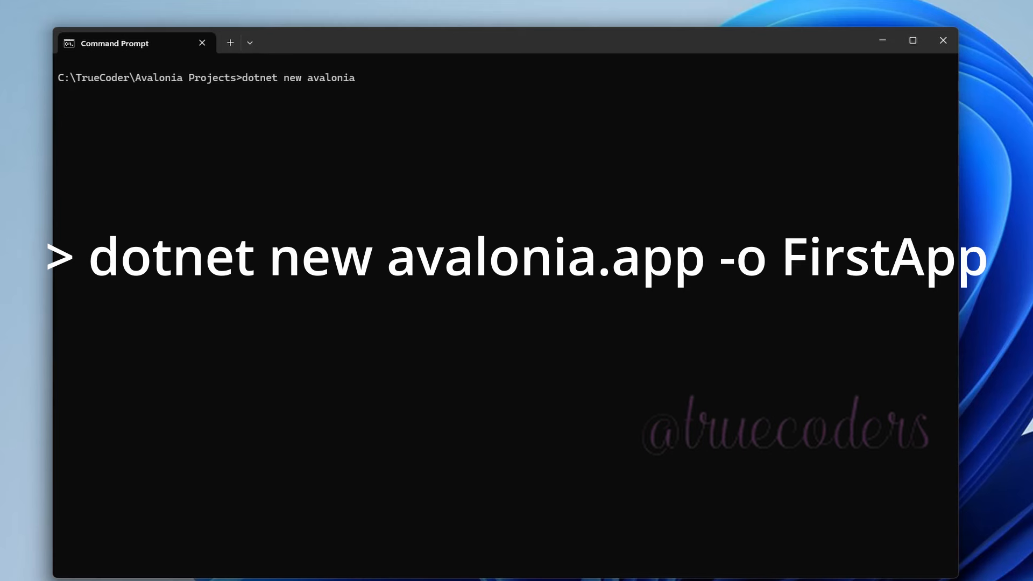
type(",app")
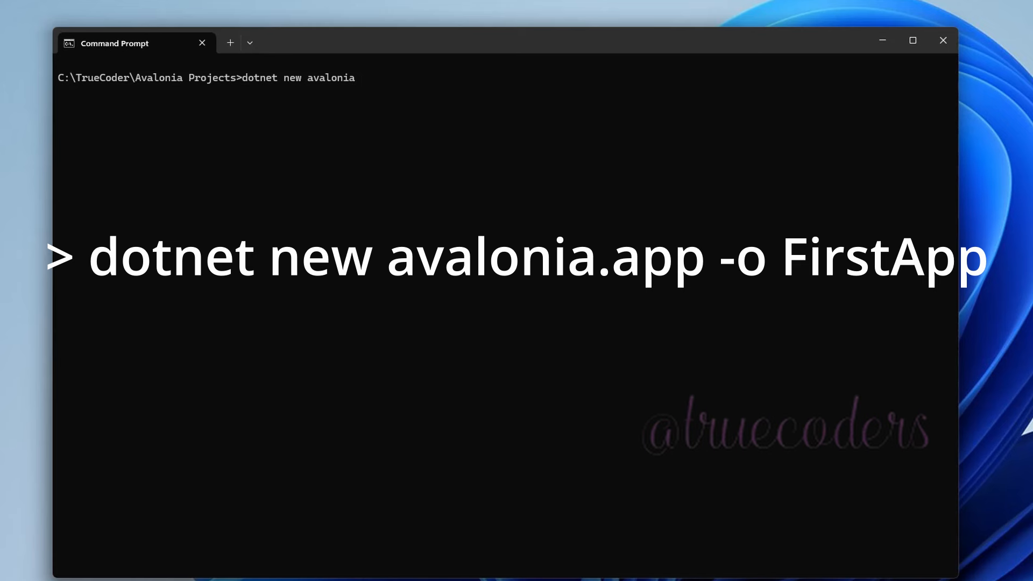
type(".app")
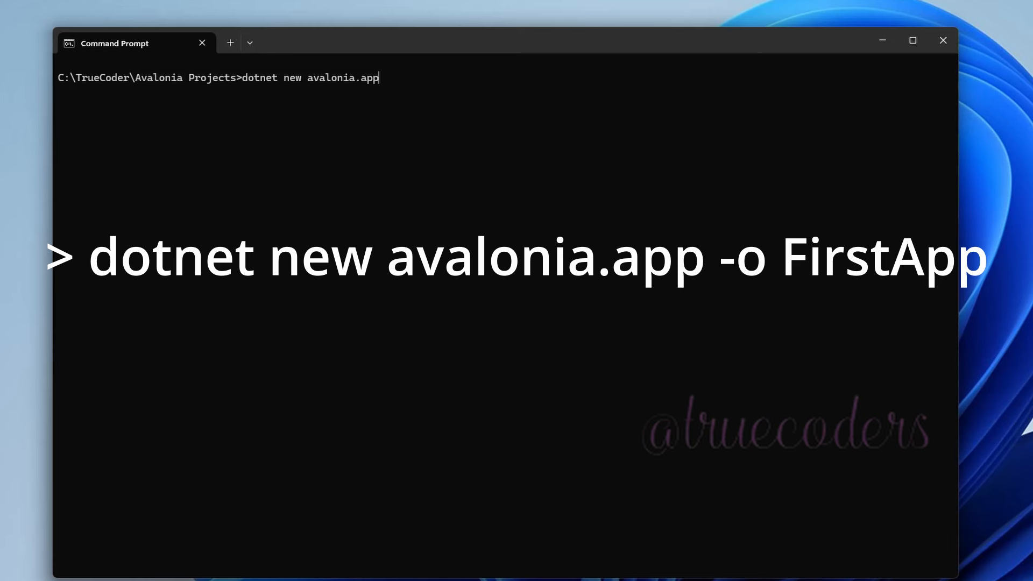
type("\" \"")
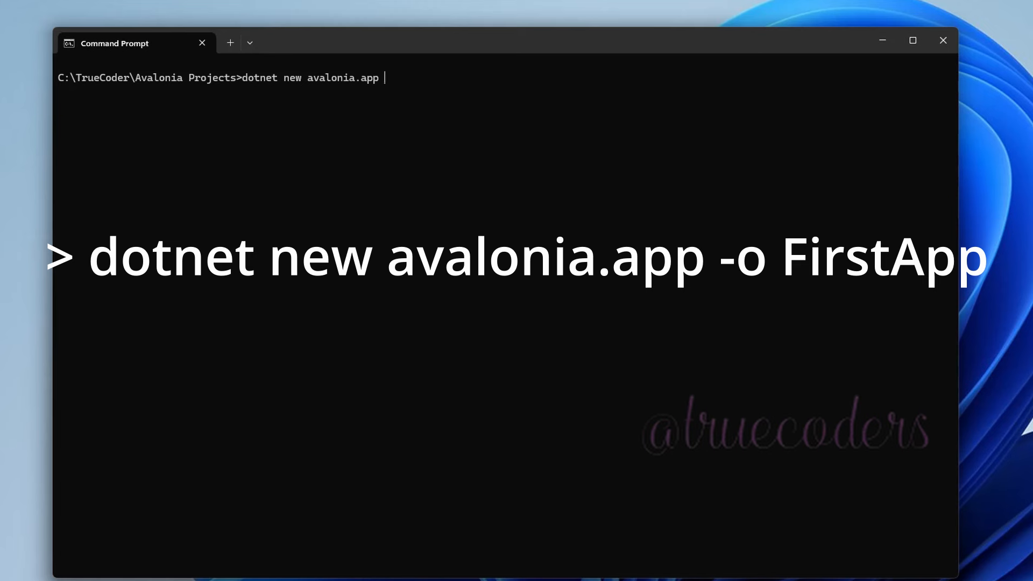
type("-")
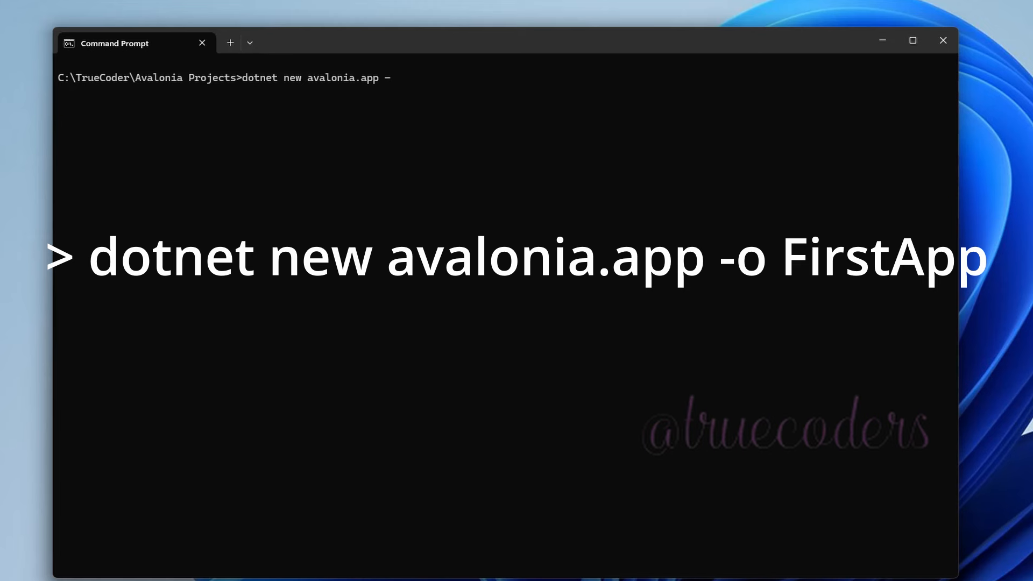
type("o")
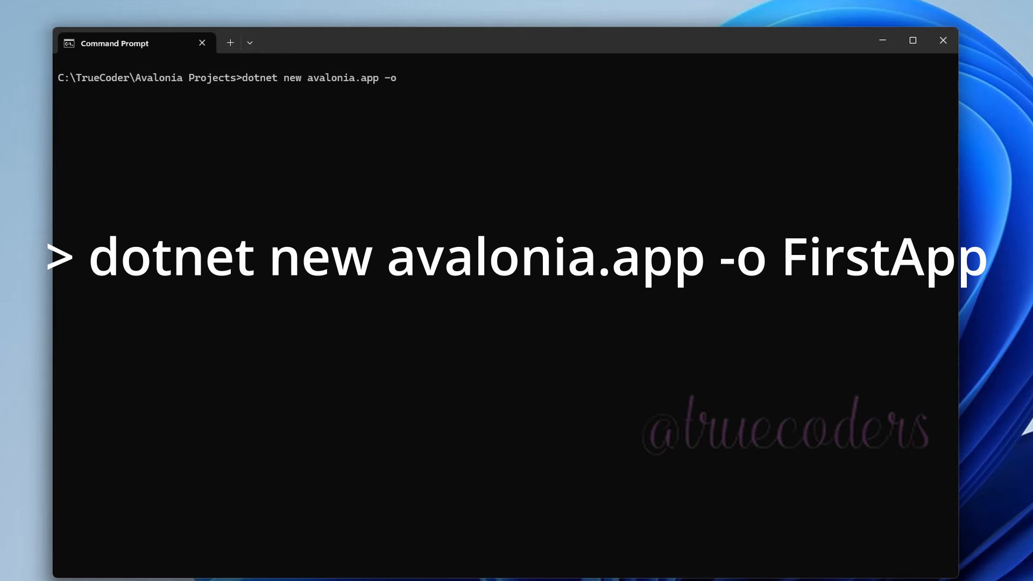
type("FirstA")
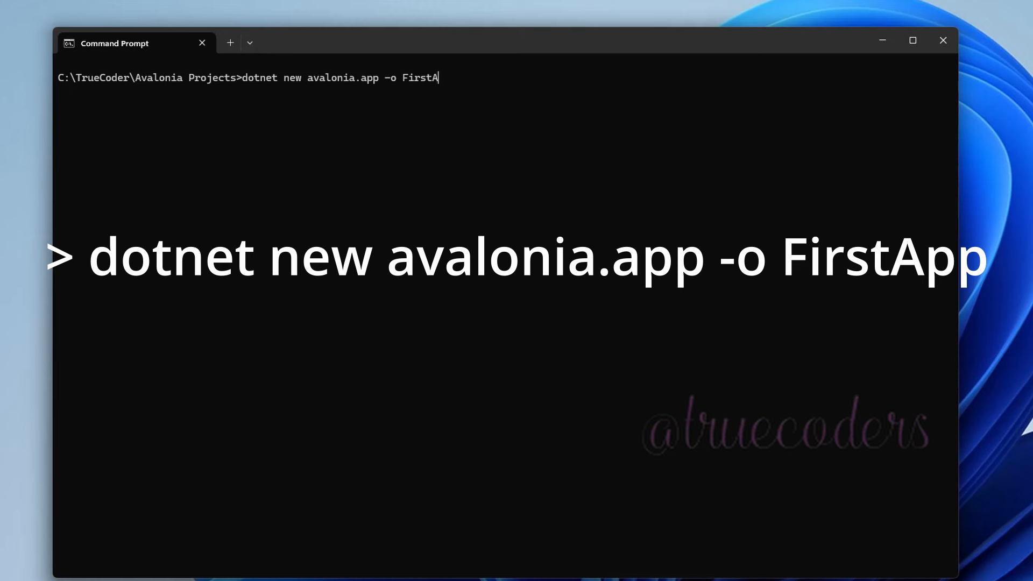
type("pp")
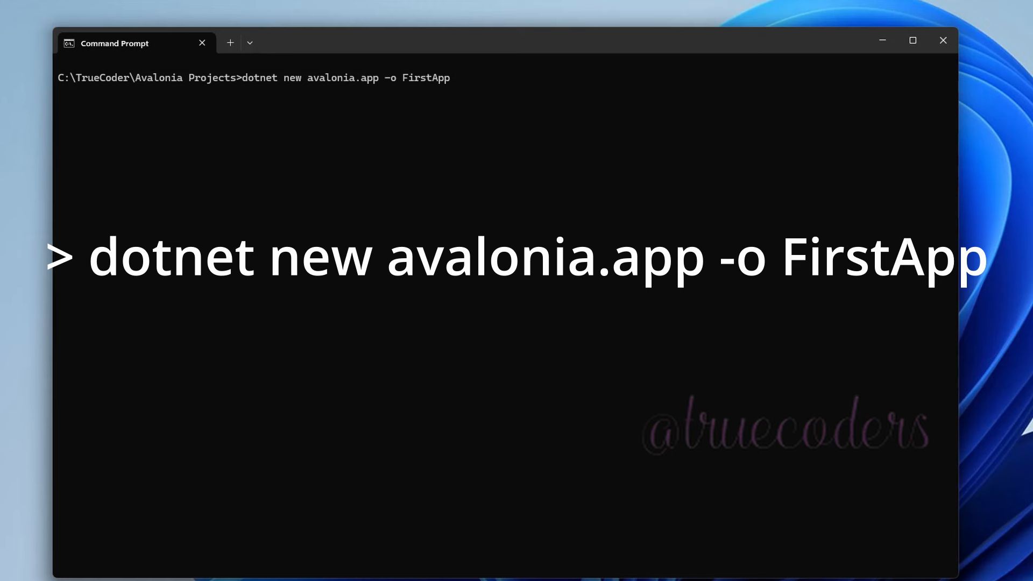
key("enter")
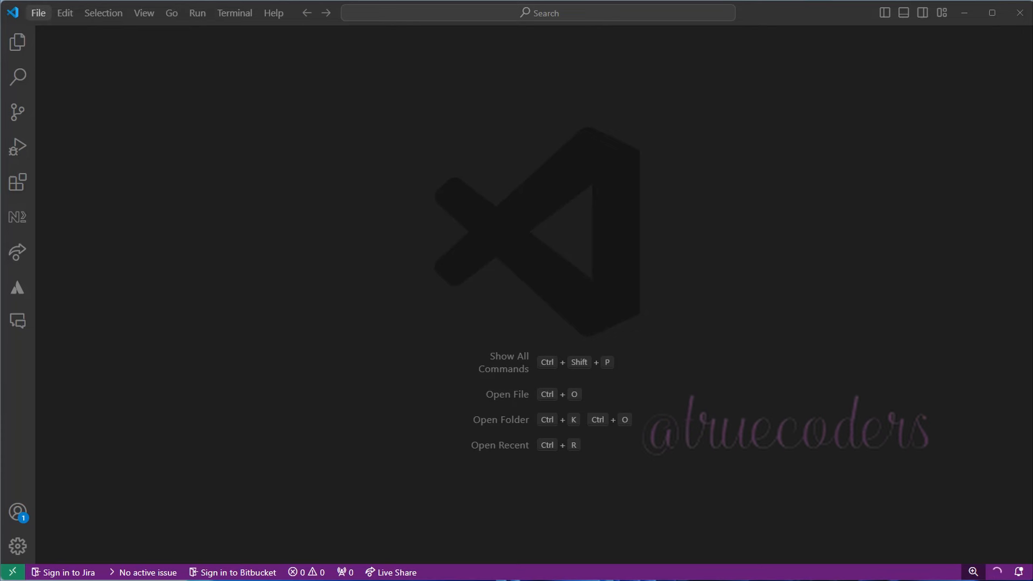
Use File > Open Folder to open Avalonia Projects > FirstApp.
left_click(37, 12)
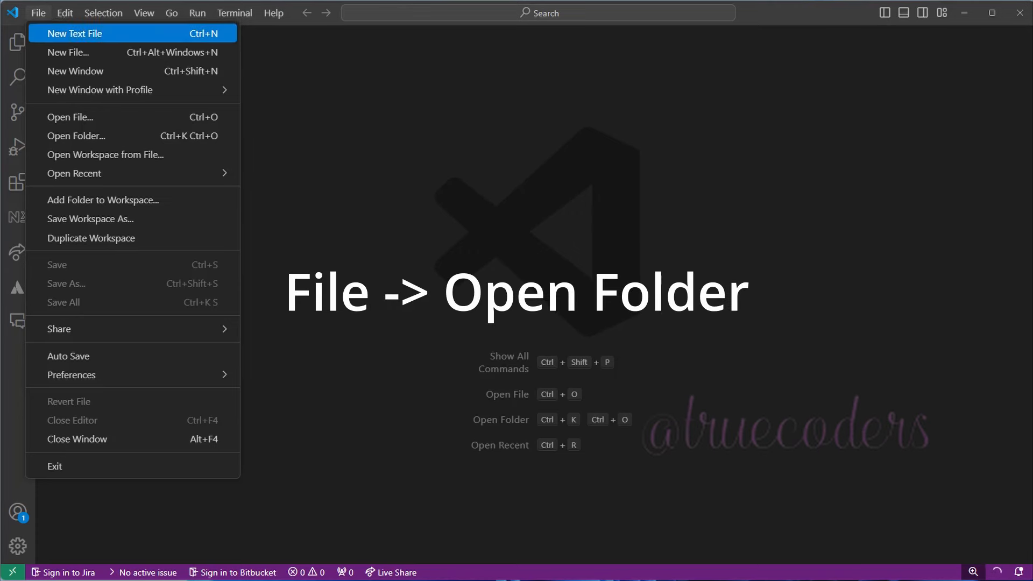
left_click(76, 135)
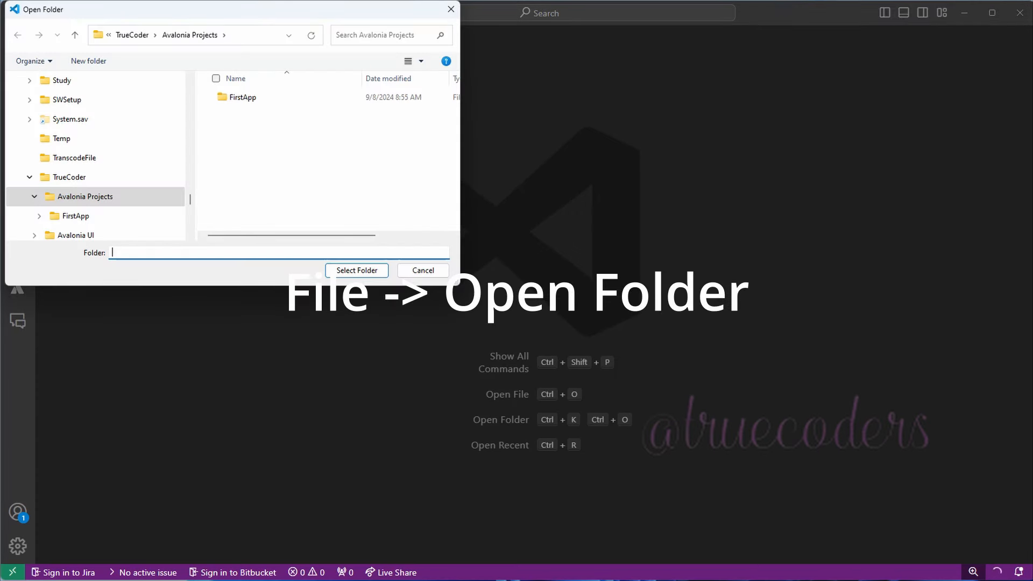
double_click(241, 97)
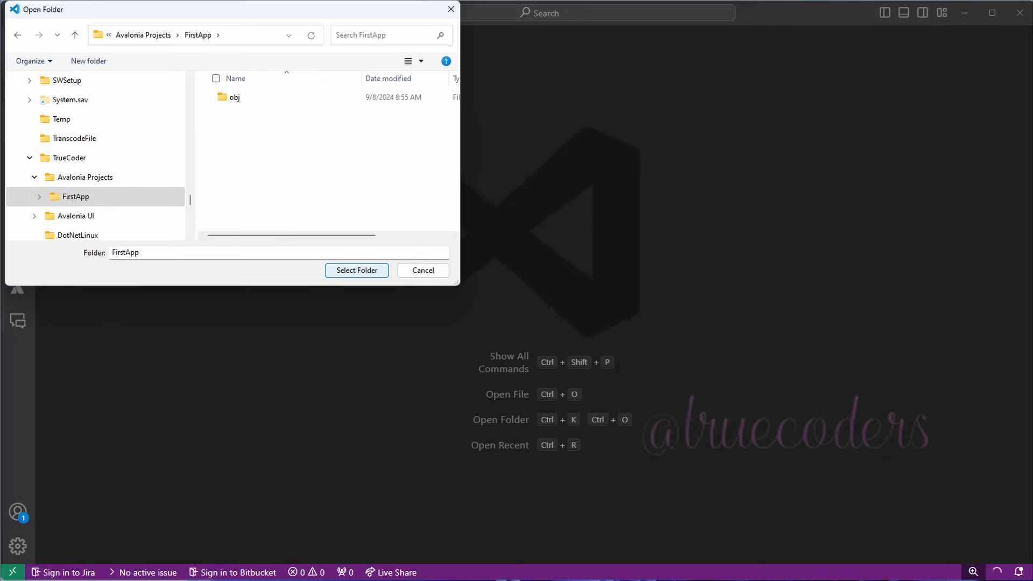
left_click(356, 271)
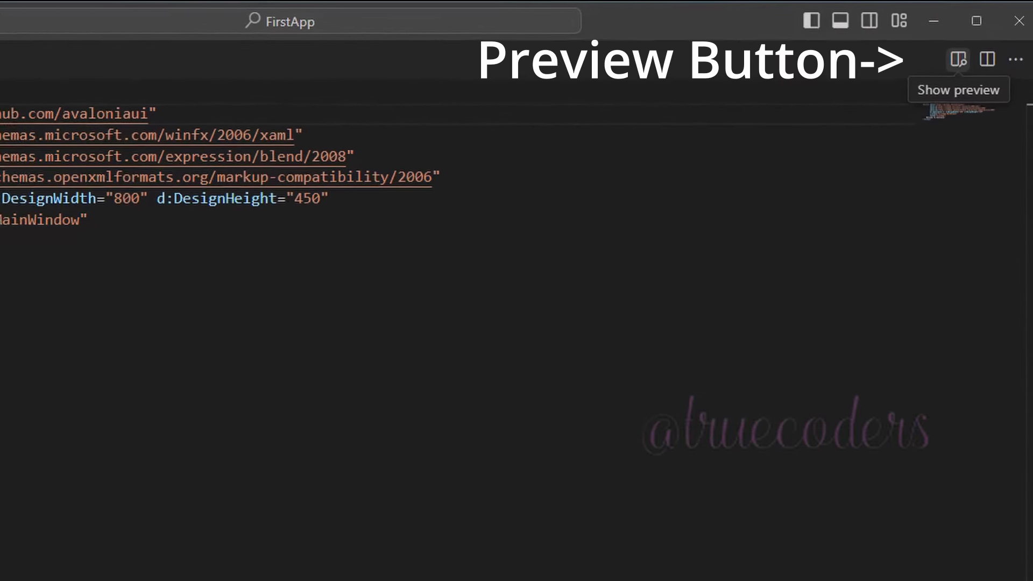
Request a live preview of MainWindow.axaml and replace the welcome text with an empty Grid.
left_click(958, 59)
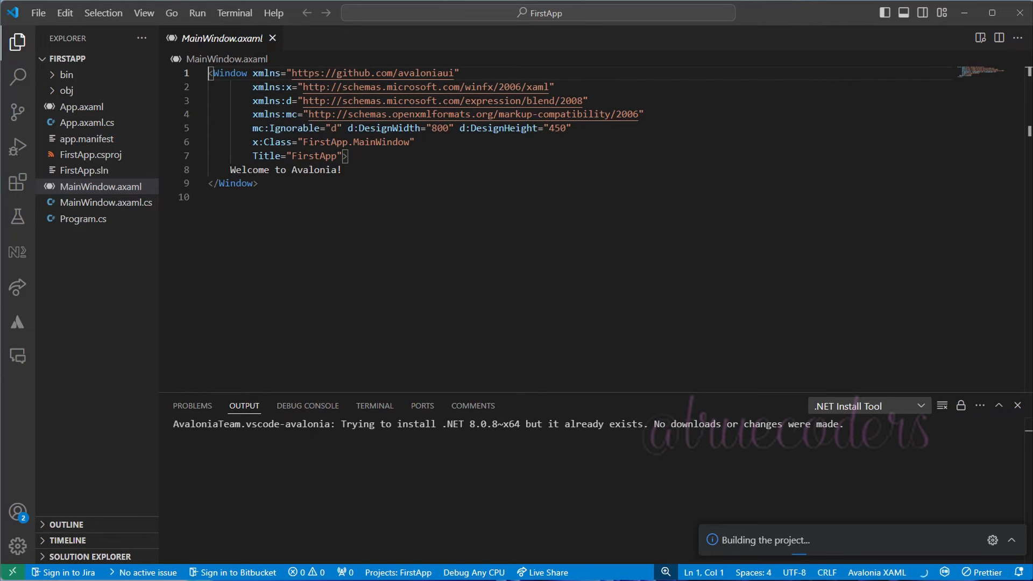
left_click(980, 38)
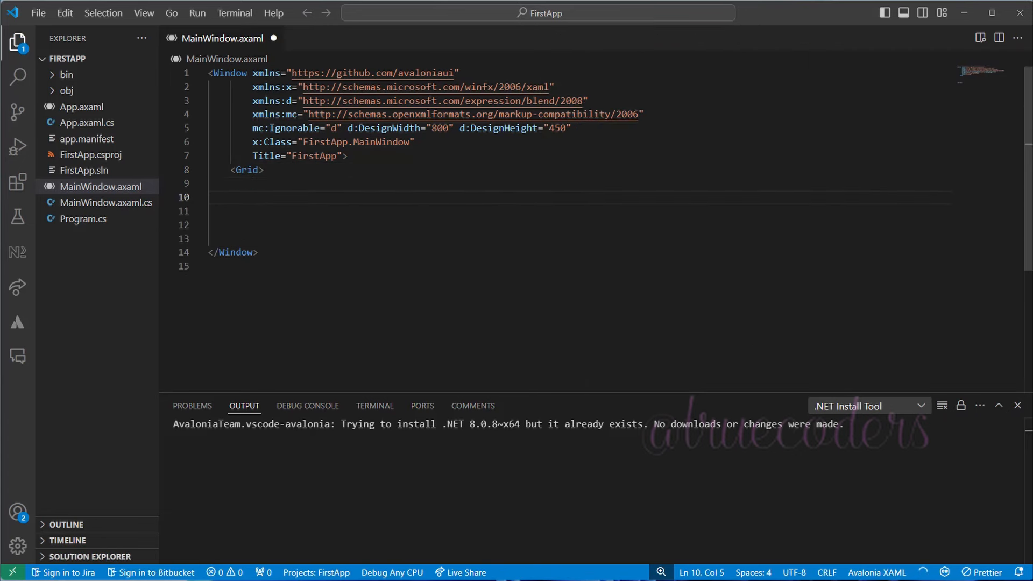
Add grid rows and columns plus a BoxShadow Border reading 'Box with a drop shadow', then preview.
type("</Grid>")
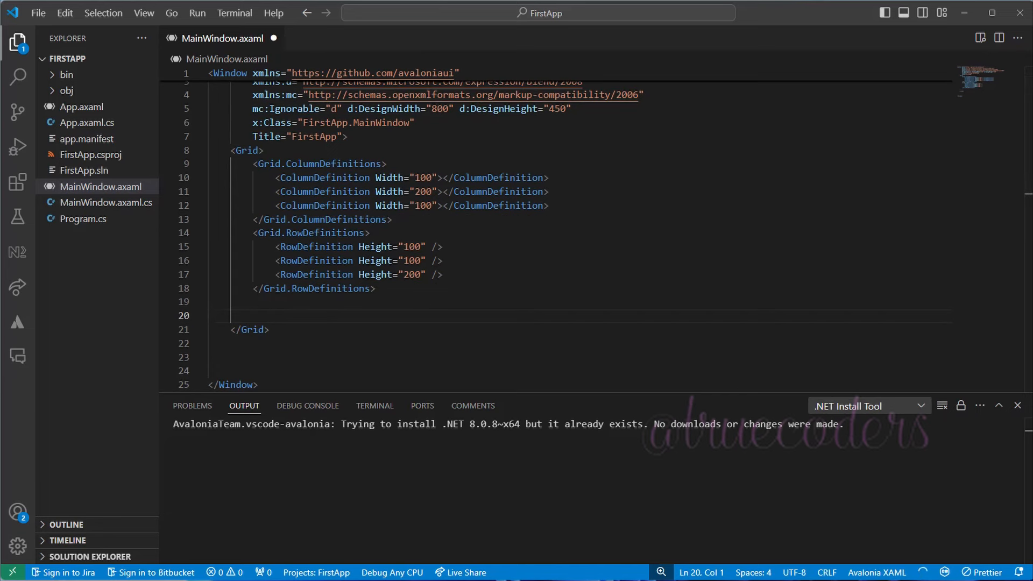
left_click(231, 302)
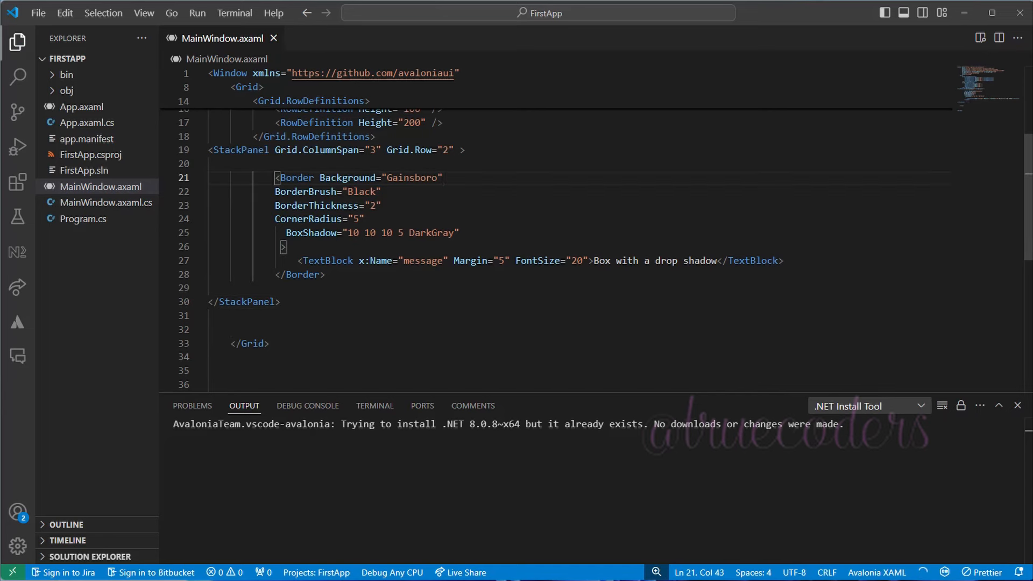
left_click(979, 38)
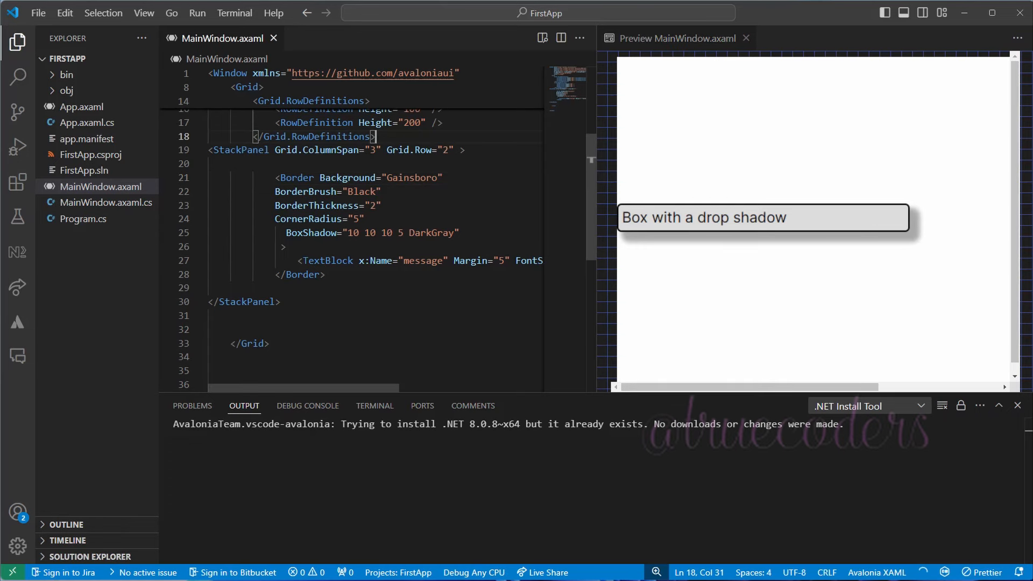
Set the Grid to VerticalAlignment="Top" and HorizontalAlignment="Center", and widen the preview pane.
scroll("up", 3)
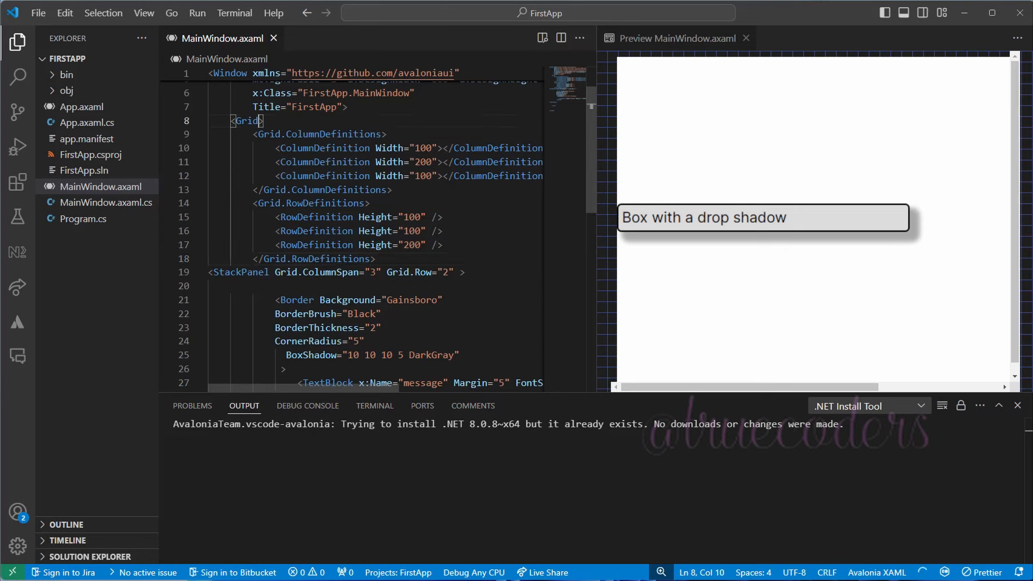
type("VerticalAlignment=\"Top")
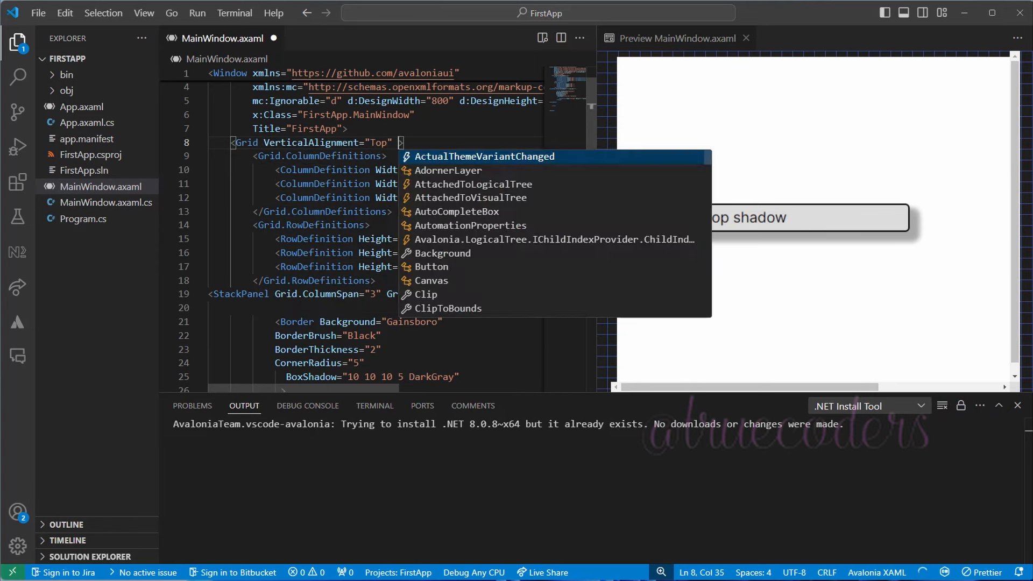
type("Hori")
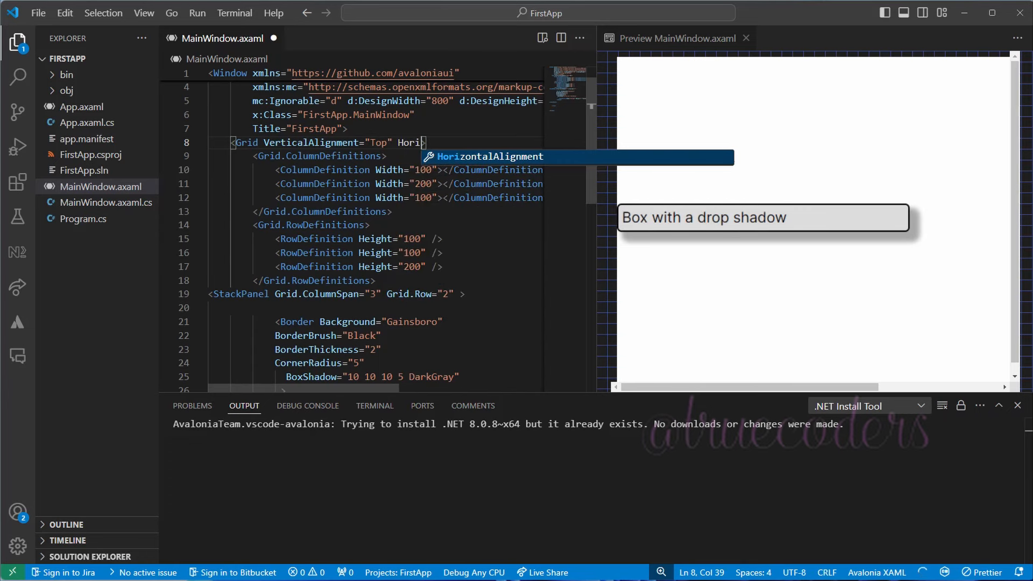
type("HorizontalAlignment=\"Center\"")
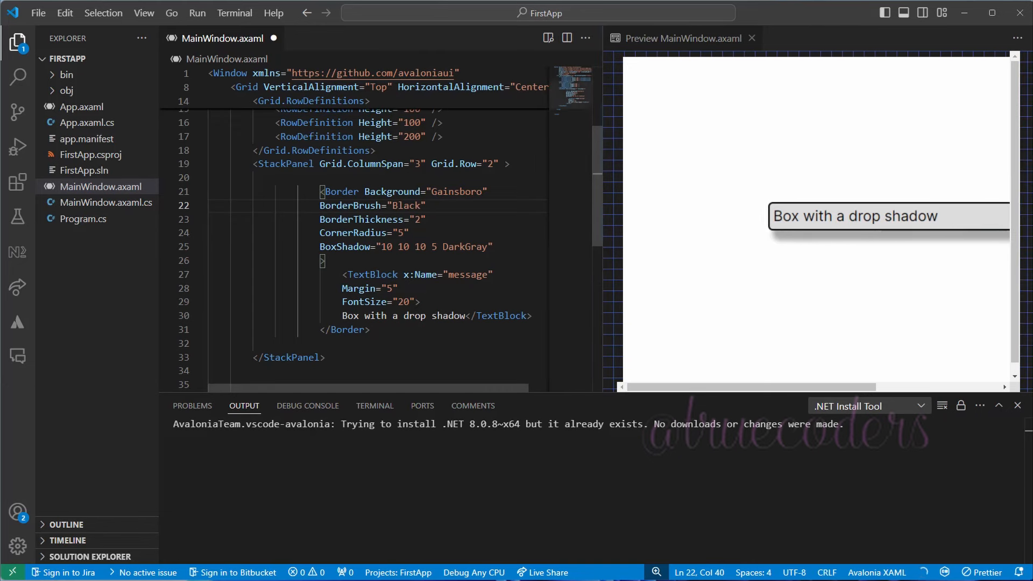
left_click_drag(319, 191, 348, 316)
type("x:Name=\"clickMe\"")
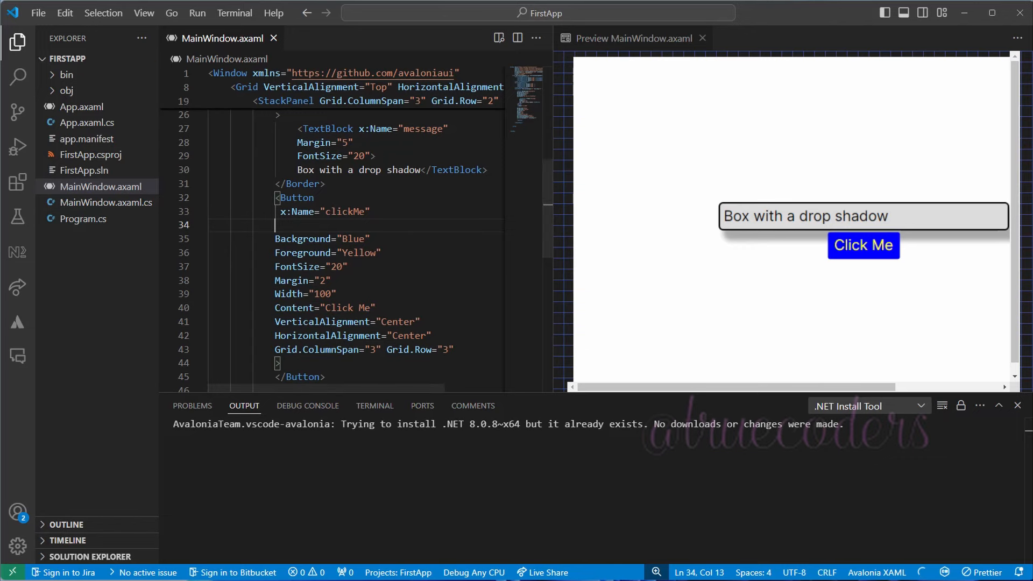
Open the MainWindow.axaml.cs code-behind file from the Explorer.
left_click(105, 202)
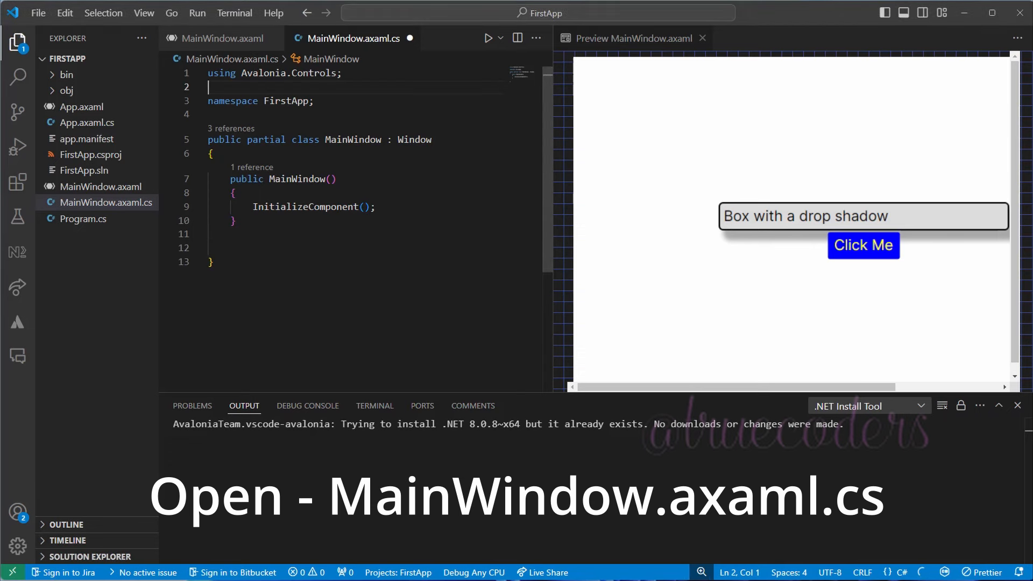
Add 'using Avalonia.Interactivity;' and an empty public clickMeHandler(object sender, RoutedEventArgs e) method.
type("using Ava")
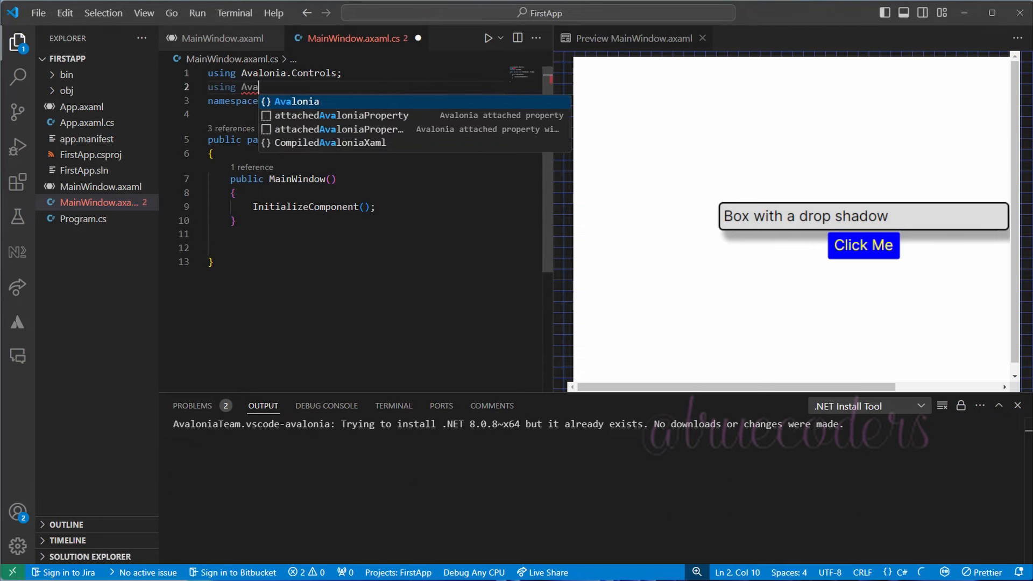
type("lonia.Interactivity;")
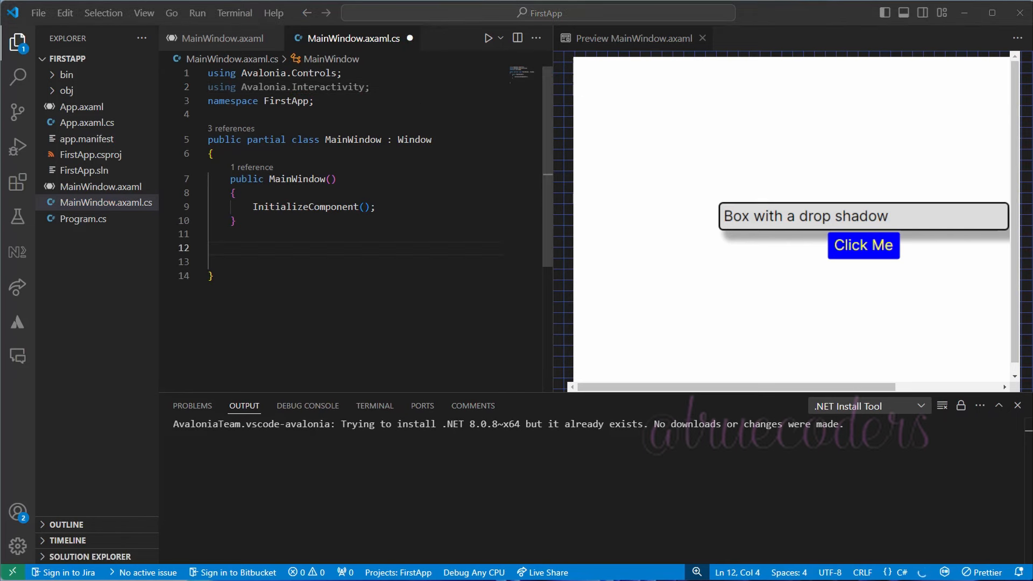
type("public")
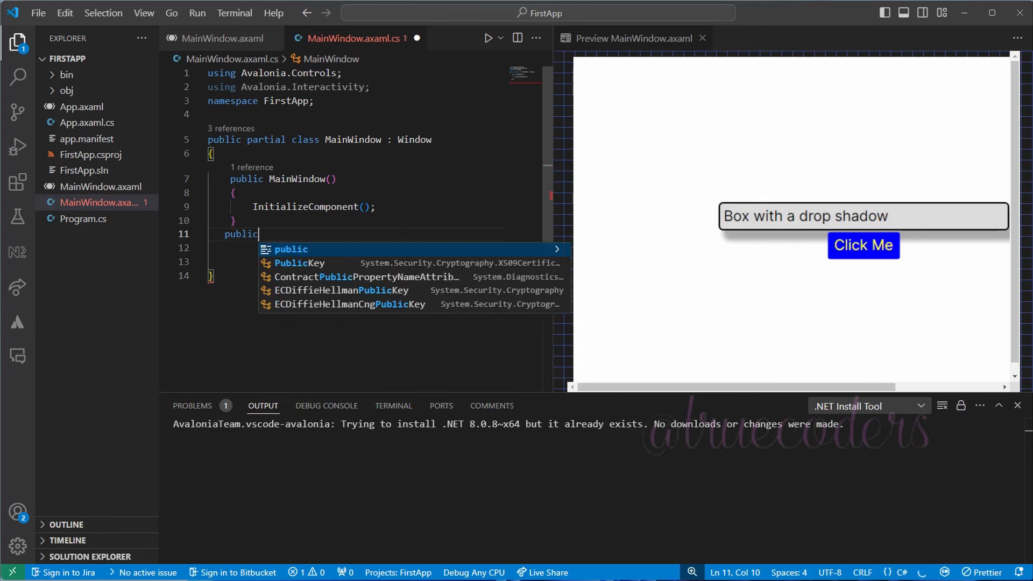
type("void C")
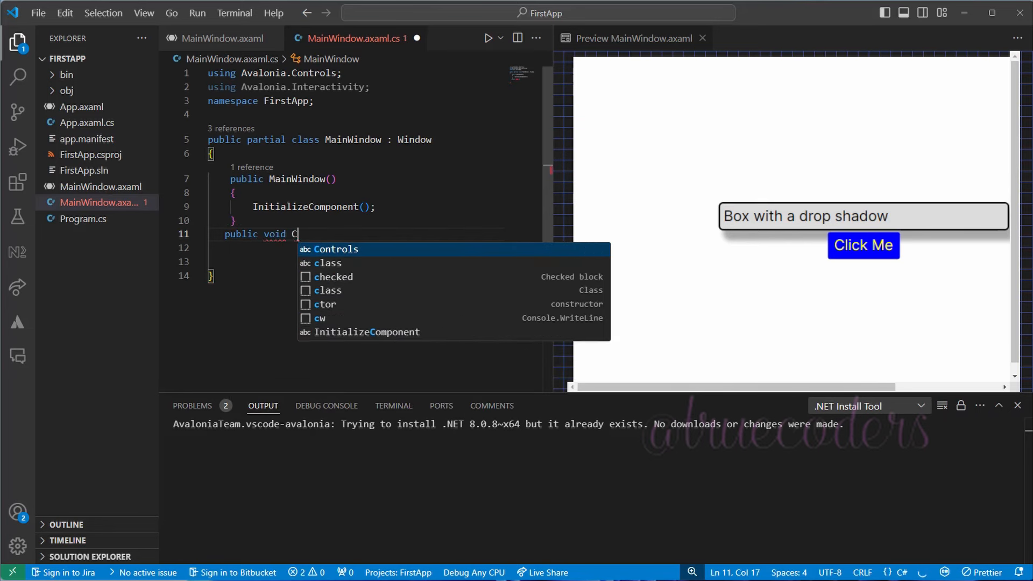
type("lickMeHandler(")
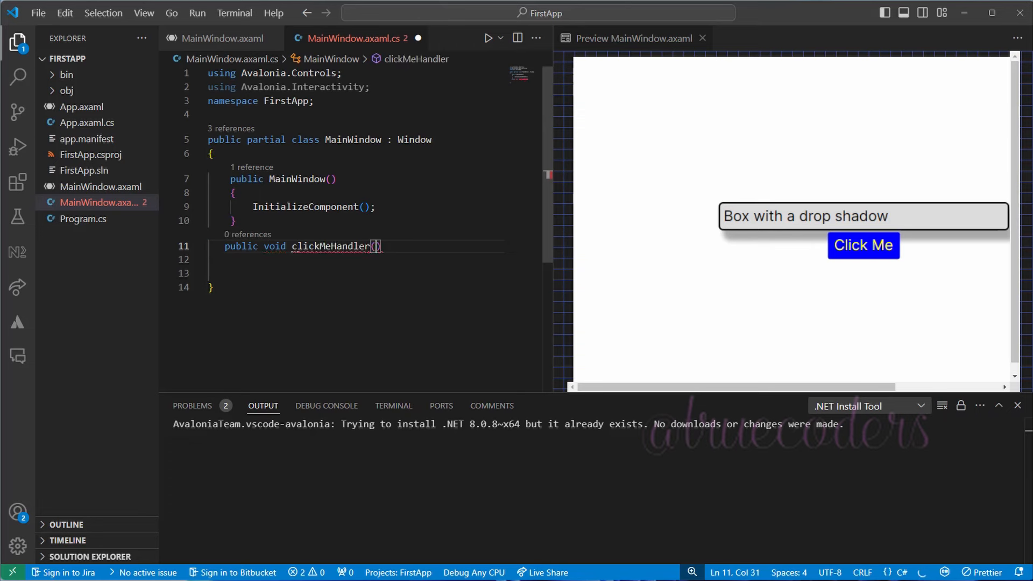
type("obj")
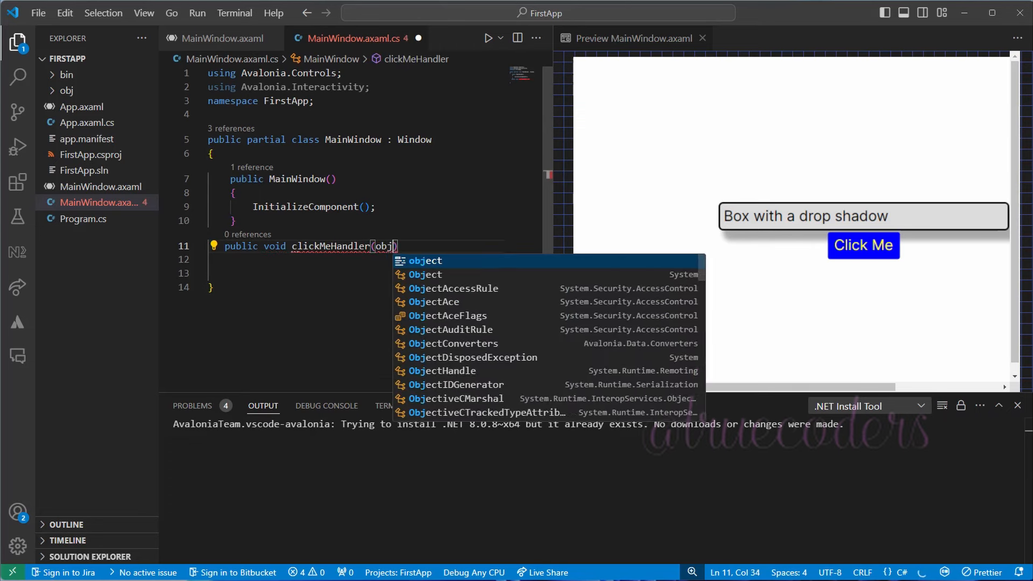
type("object sender,")
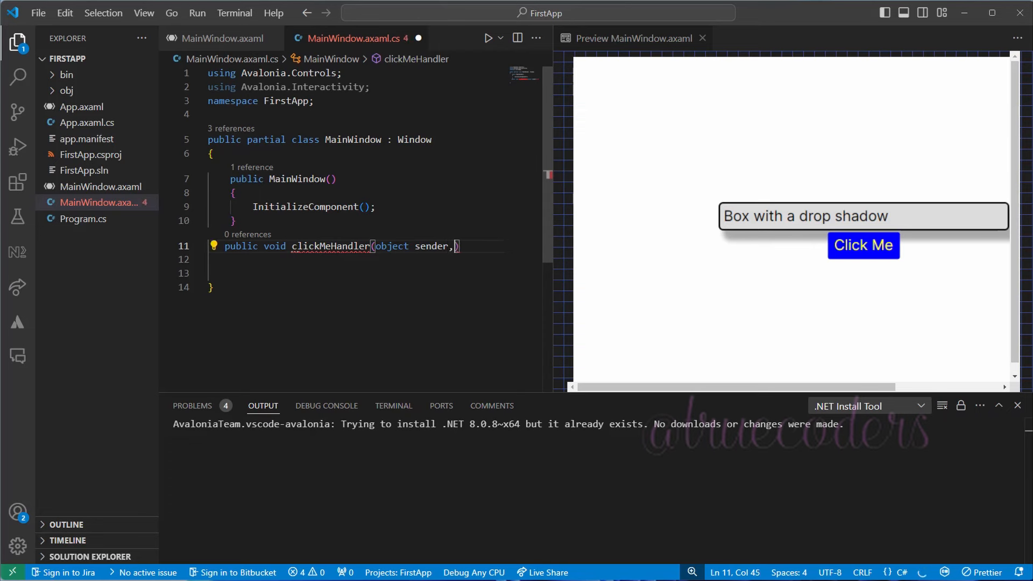
type("RoutedEve")
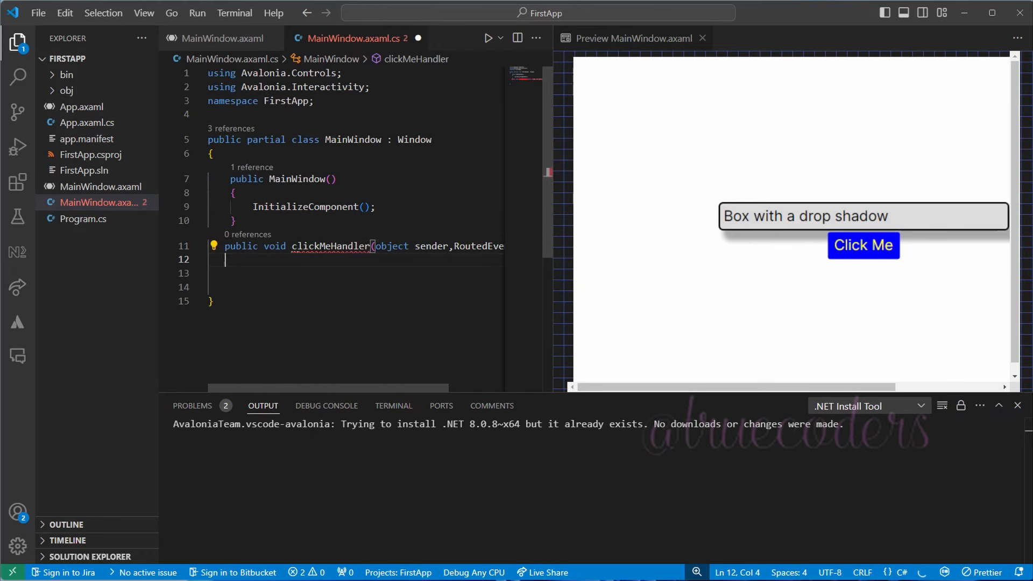
type("{")
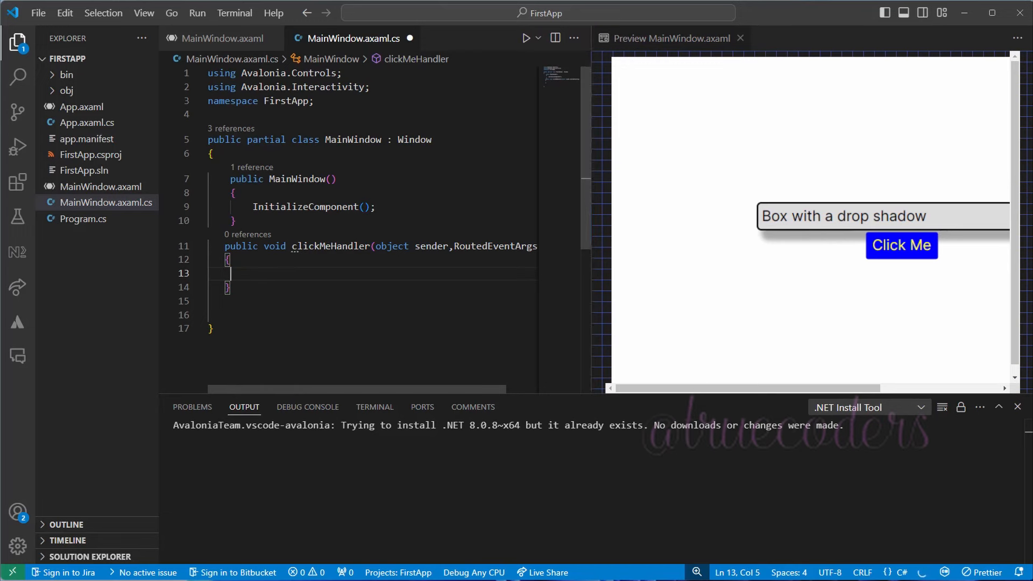
left_click(223, 37)
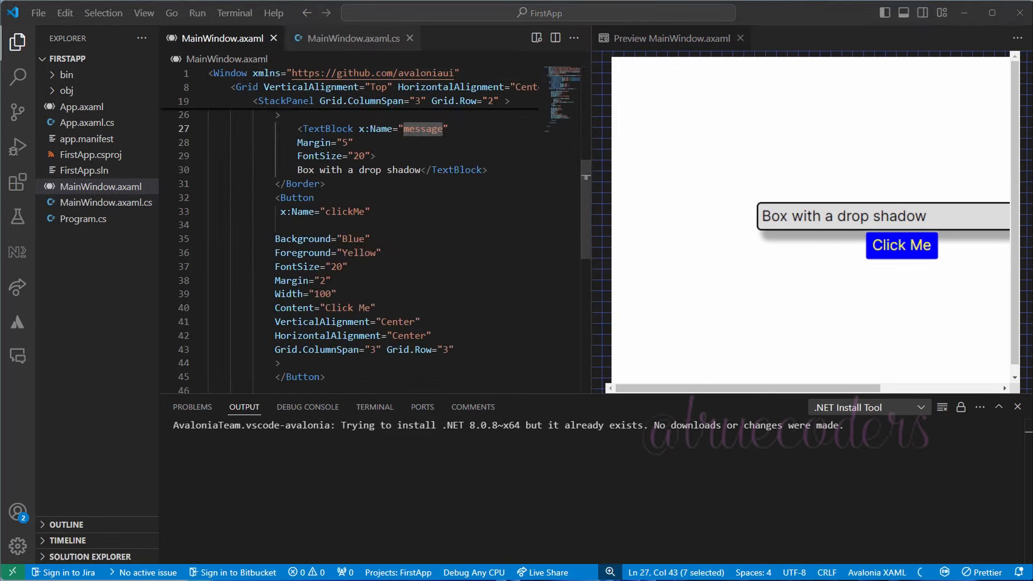
Select the clickMeHandler name, then add a blank line inside the clickMe Button tag.
left_click(353, 37)
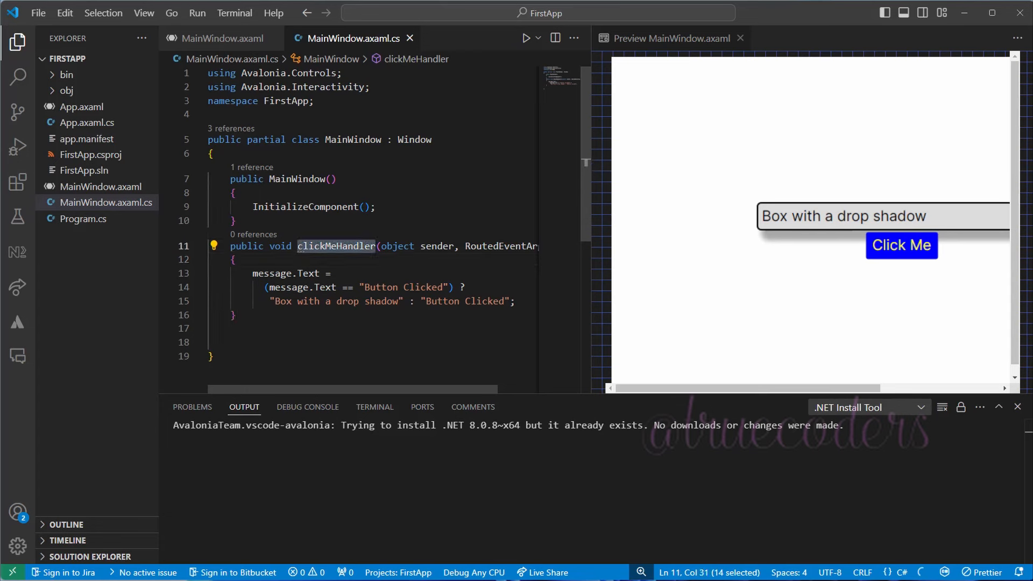
left_click(517, 301)
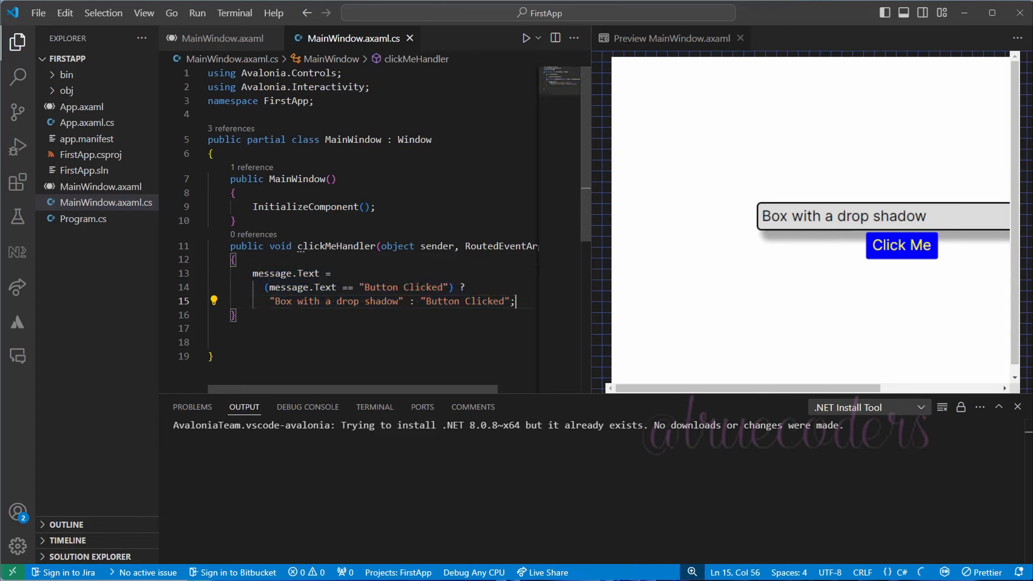
left_click(221, 38)
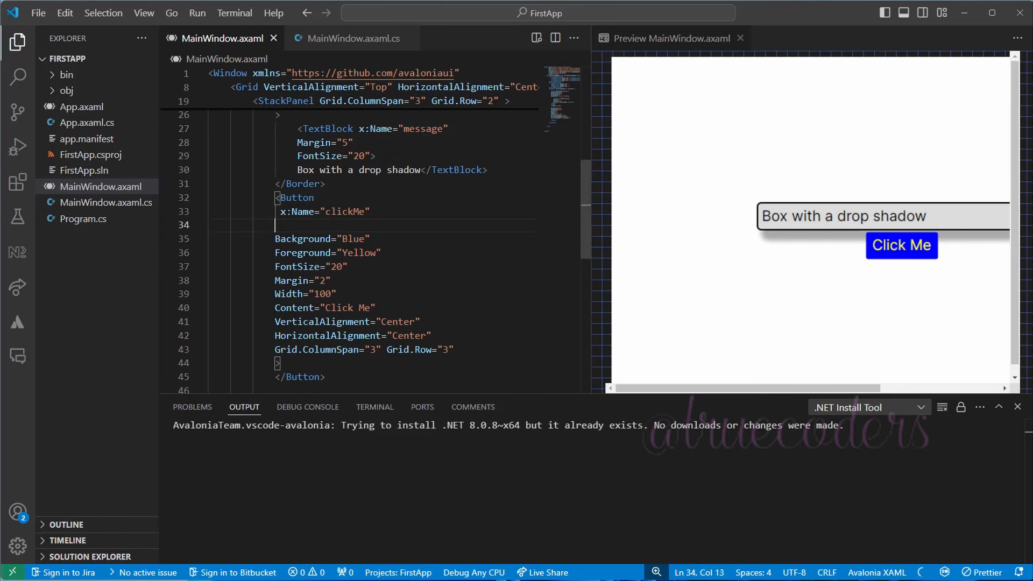
Set the clickMe button's Click attribute to clickMeHandler and add a line in the Window tag.
type("click=")
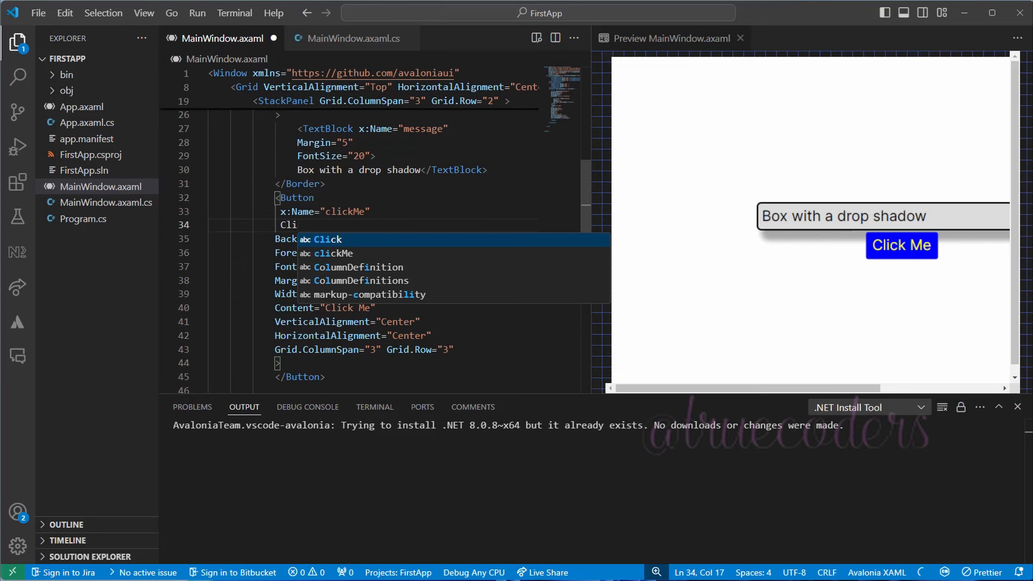
type("ck = \"")
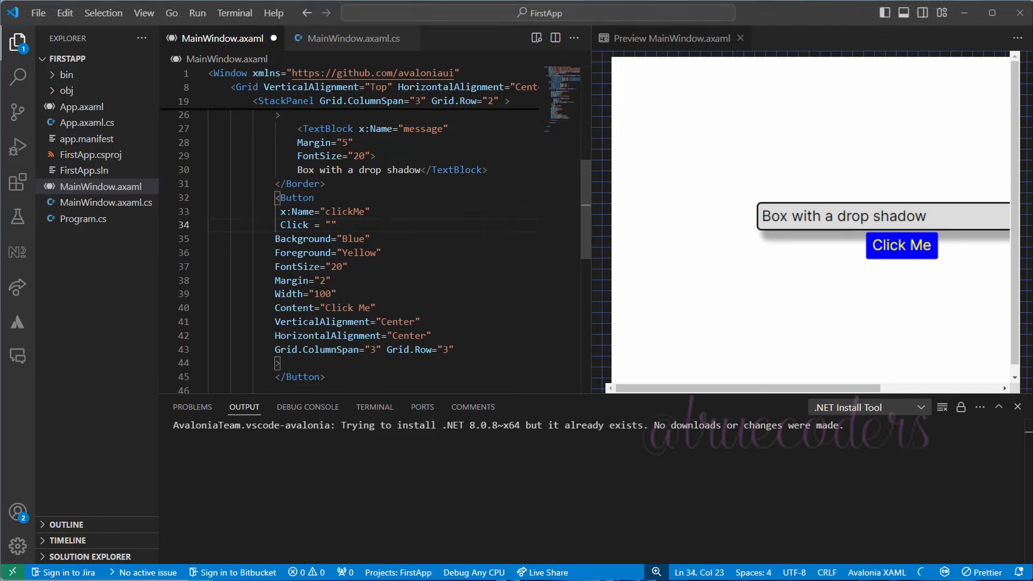
type("clickMeHandler")
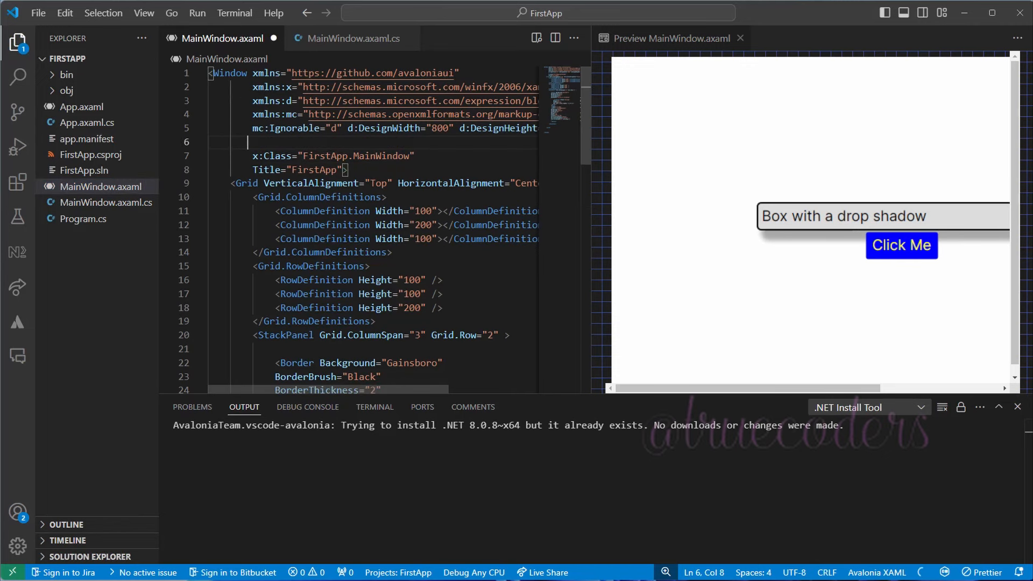
Add Width="500" and Height="500" to the Window element and open the PowerShell terminal.
type("Width=\"500")
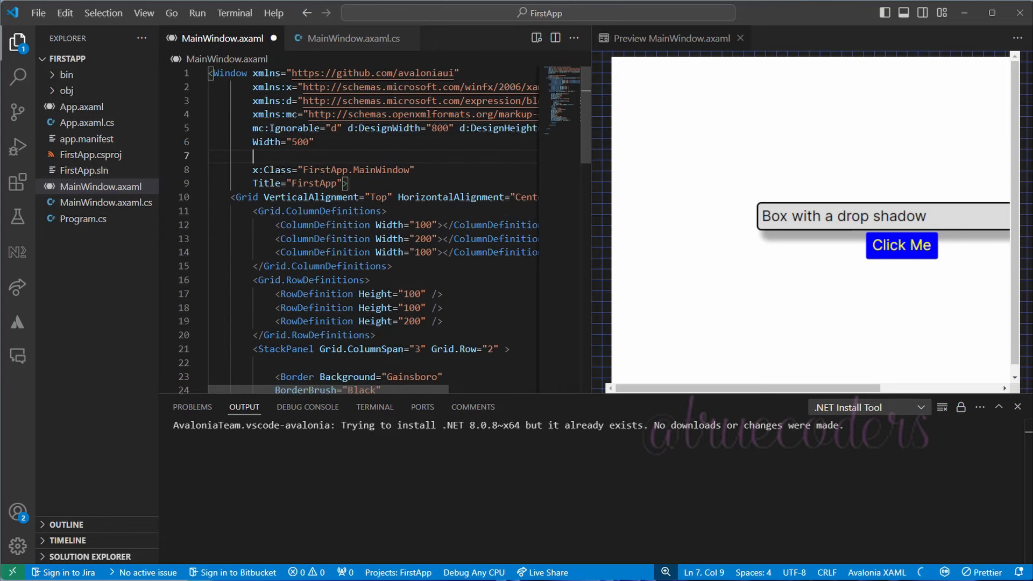
type("Height=\"\"")
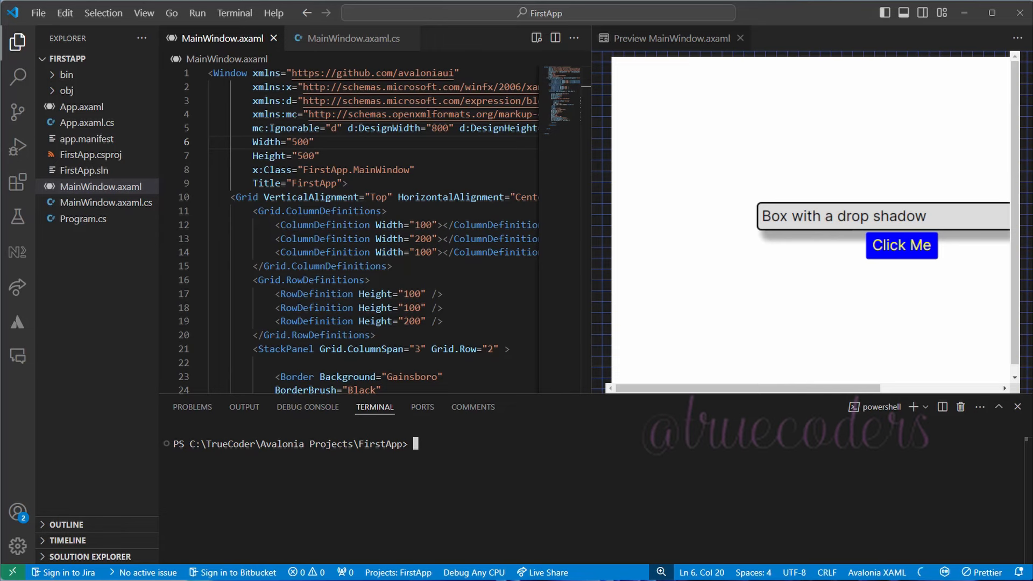
Run FirstApp with 'dotnet run', retrying after the locked-file build error.
type("dotn")
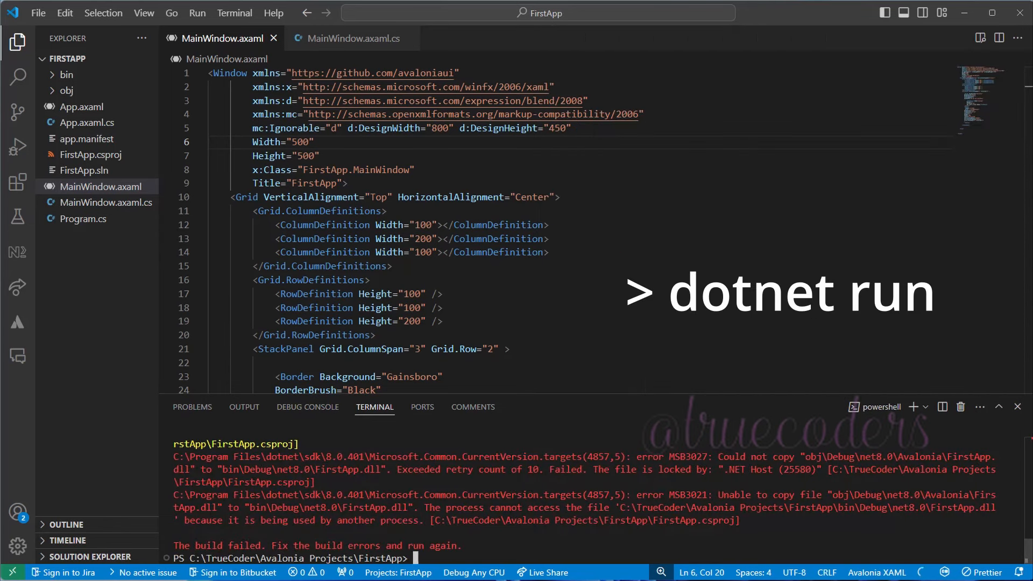
type("dotnet run")
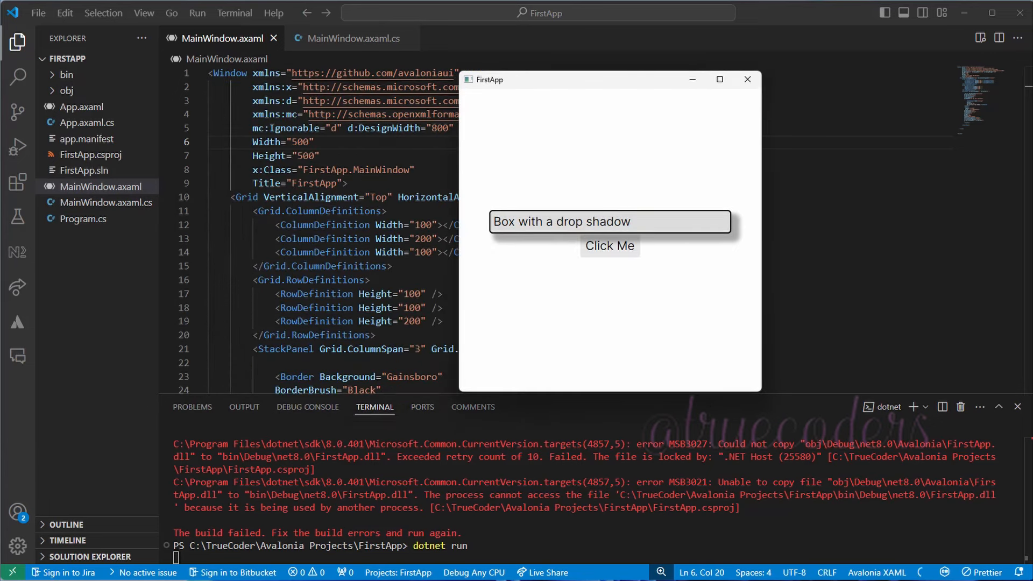
left_click(608, 246)
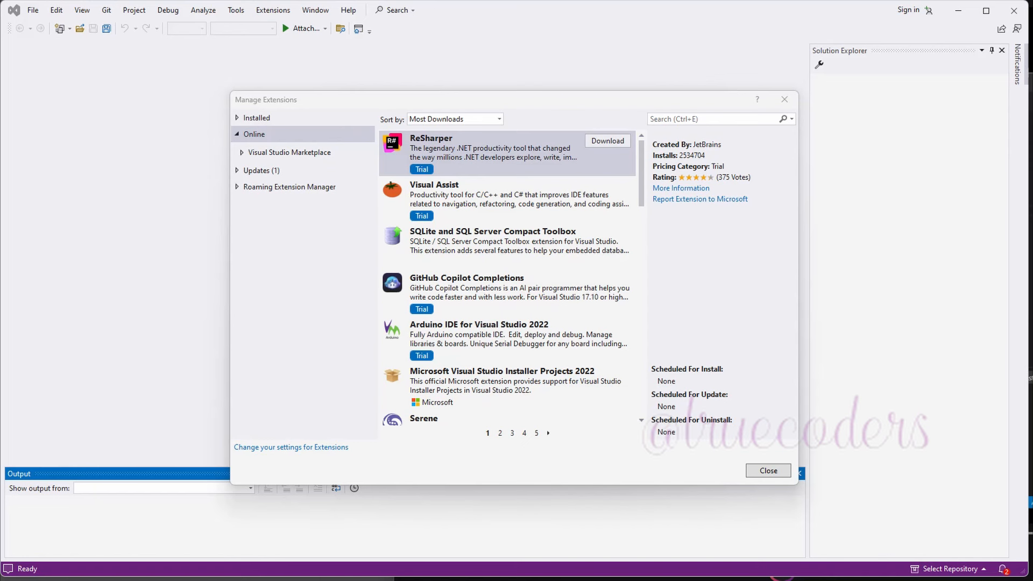
Search online extensions for Avalonia and review Avalonia for VS 2022, Toolkit and Template Studio.
left_click(715, 119)
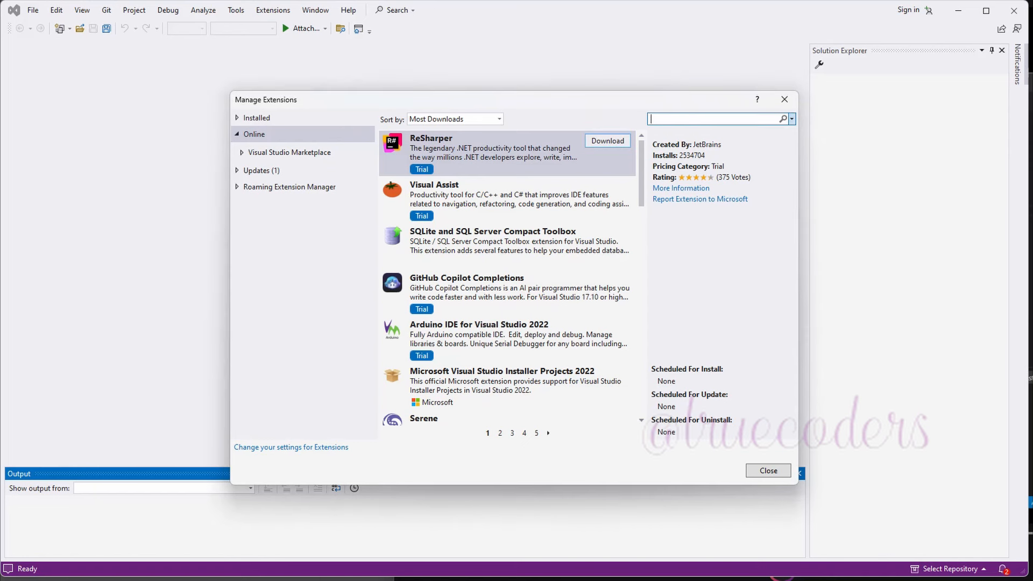
type("Avalonia")
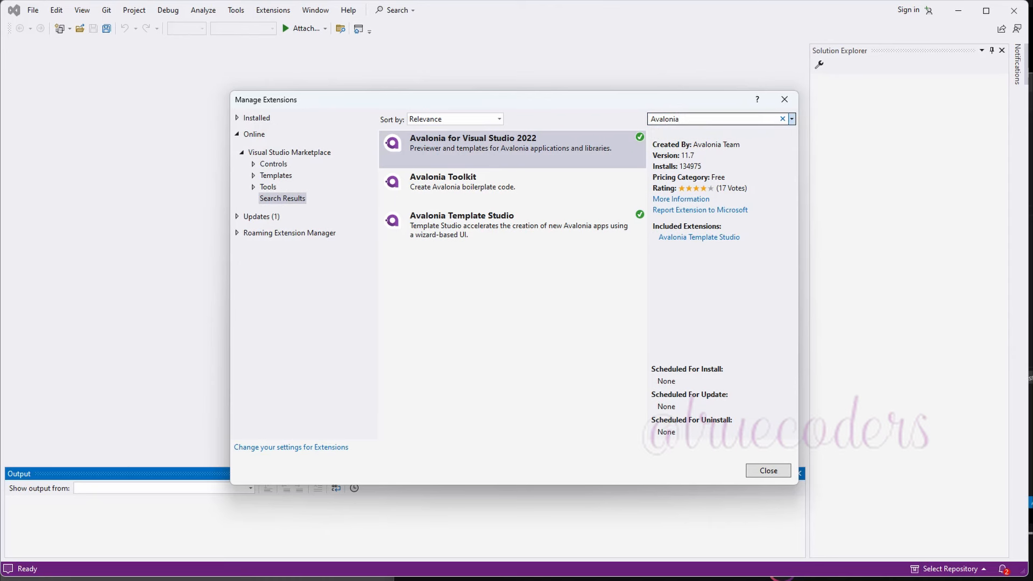
left_click(510, 144)
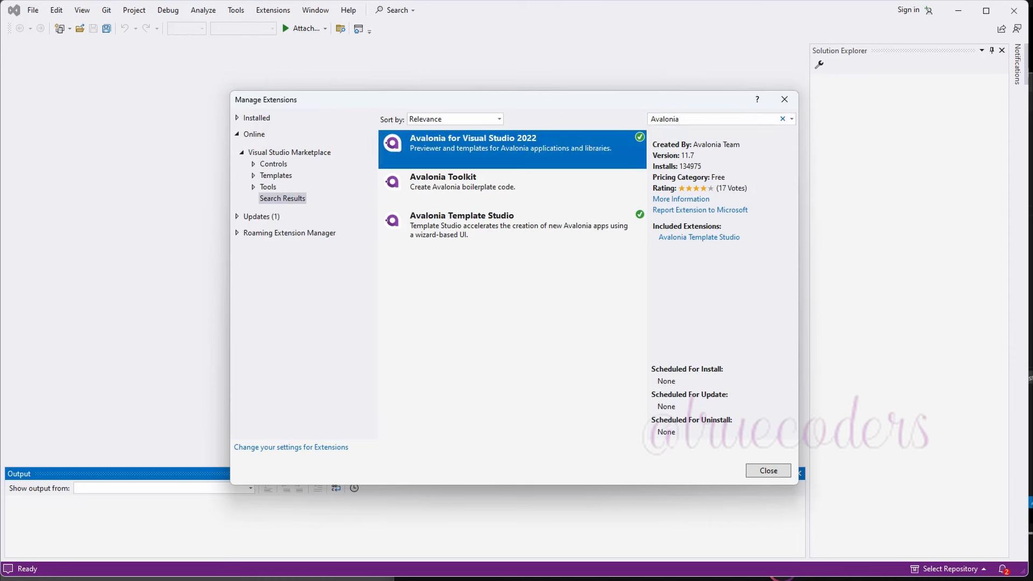
left_click(461, 182)
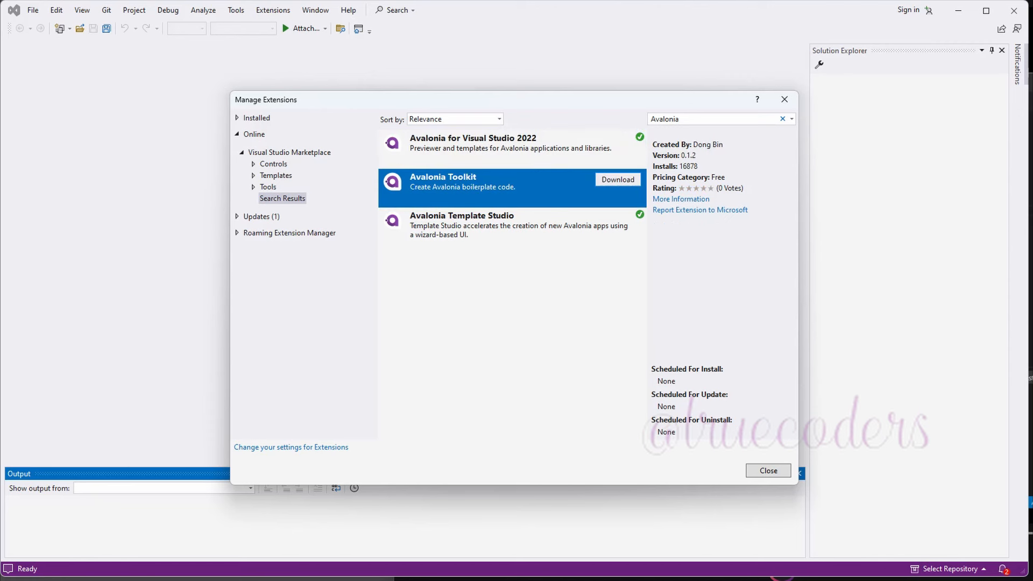
left_click(462, 225)
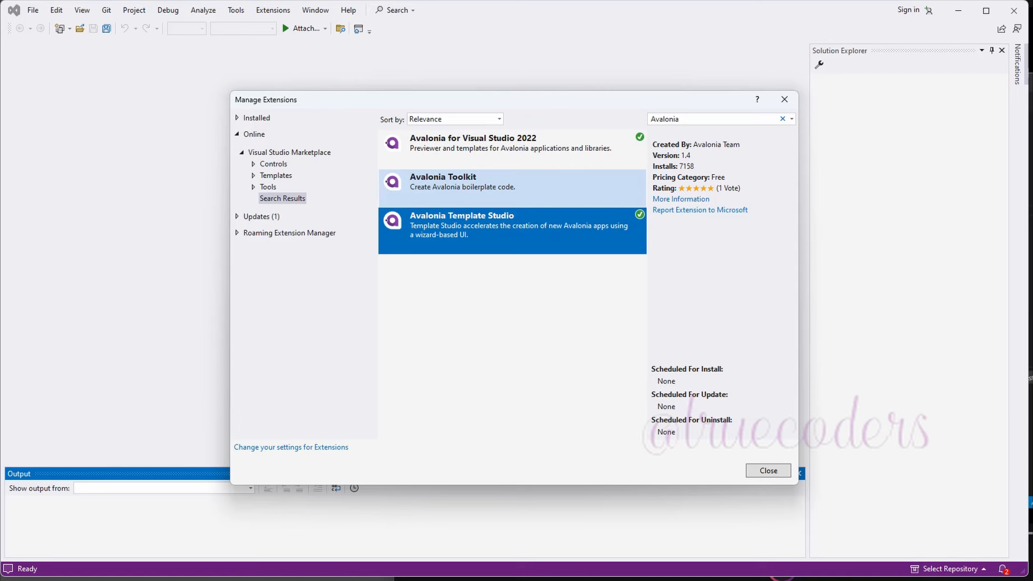
left_click(472, 142)
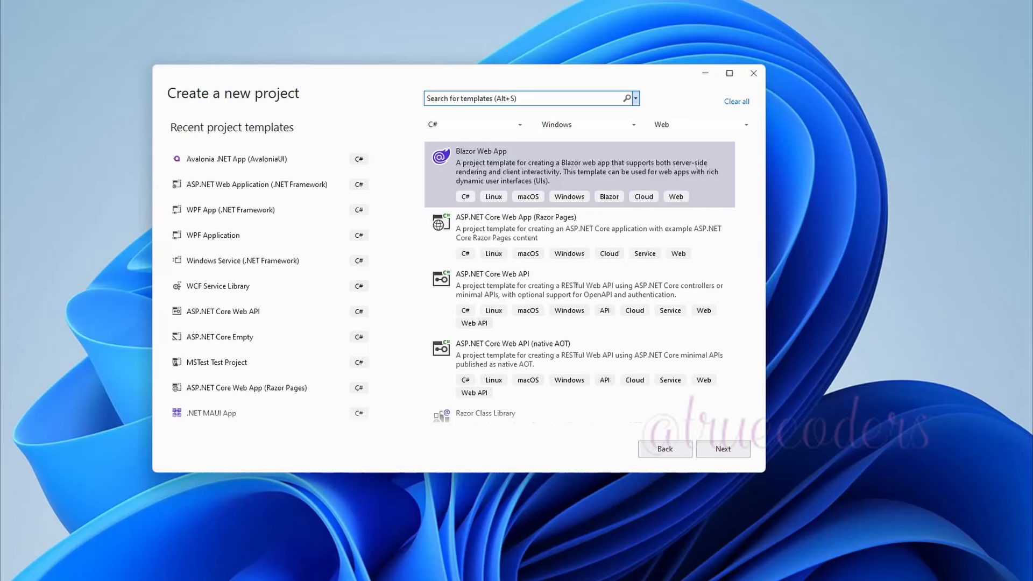
Search templates for Avalonia and pick the C# Avalonia .NET App (AvaloniaUI) template.
type("Avalonia")
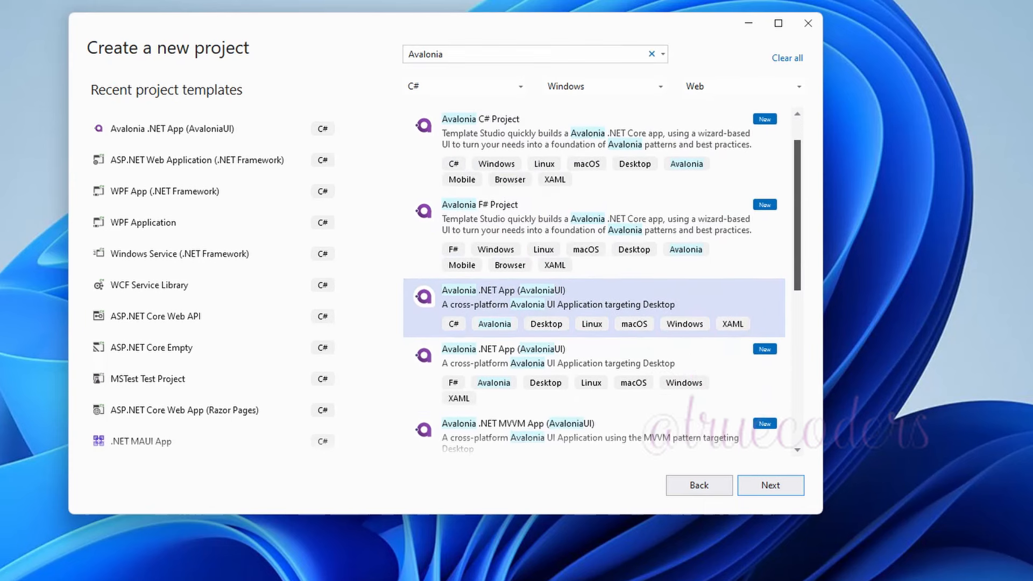
scroll("down", 3)
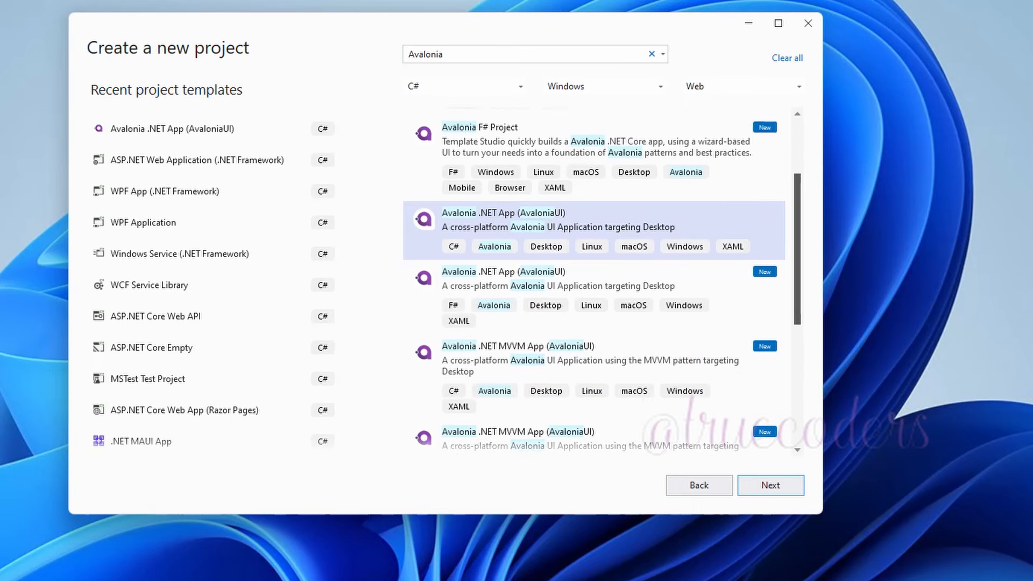
scroll("down", 3)
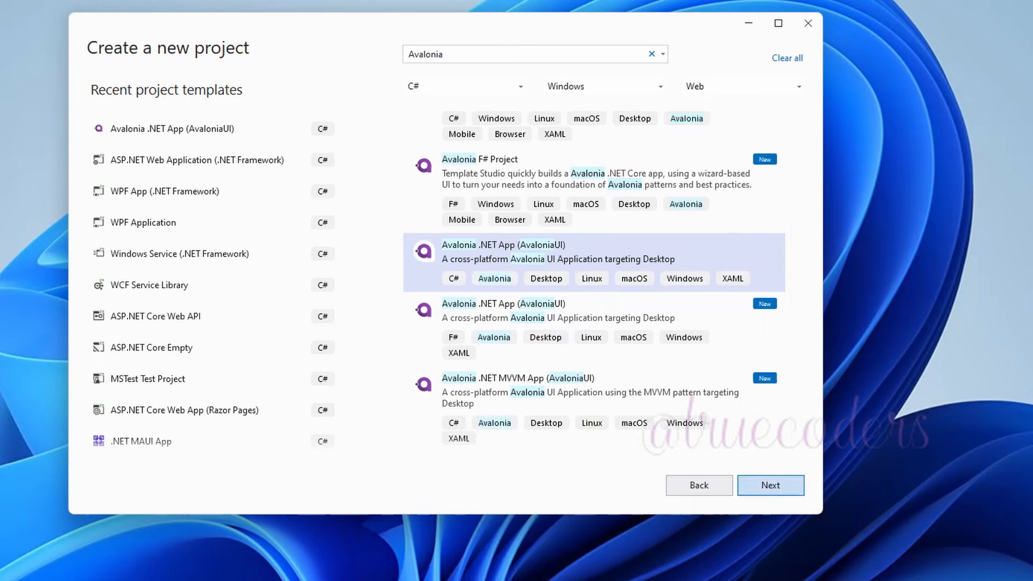
left_click(769, 484)
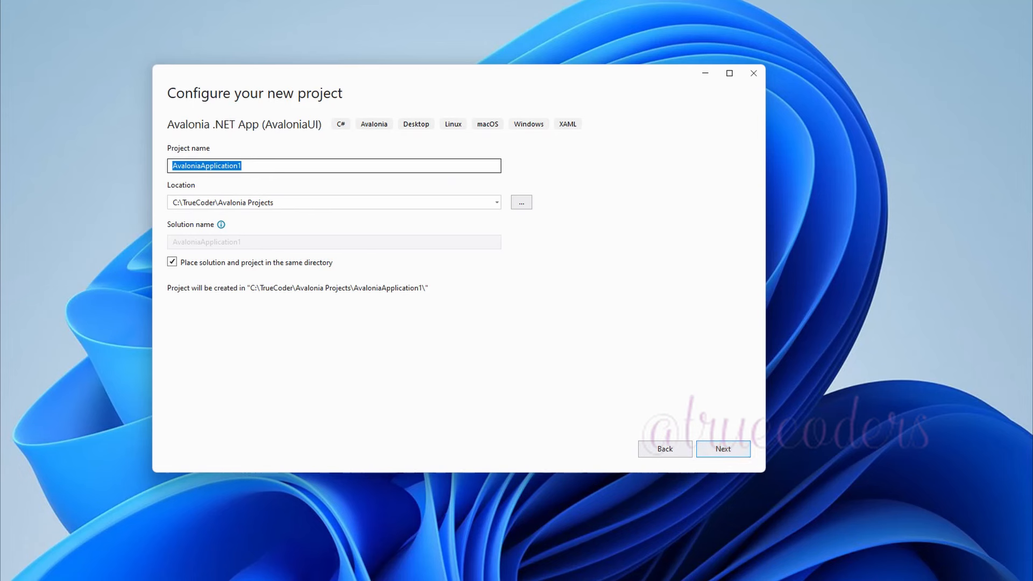
Name the project MySecondApp, keep .NET 8.0 and Avalonia 11.1.0, and create it.
type("MySecondApp")
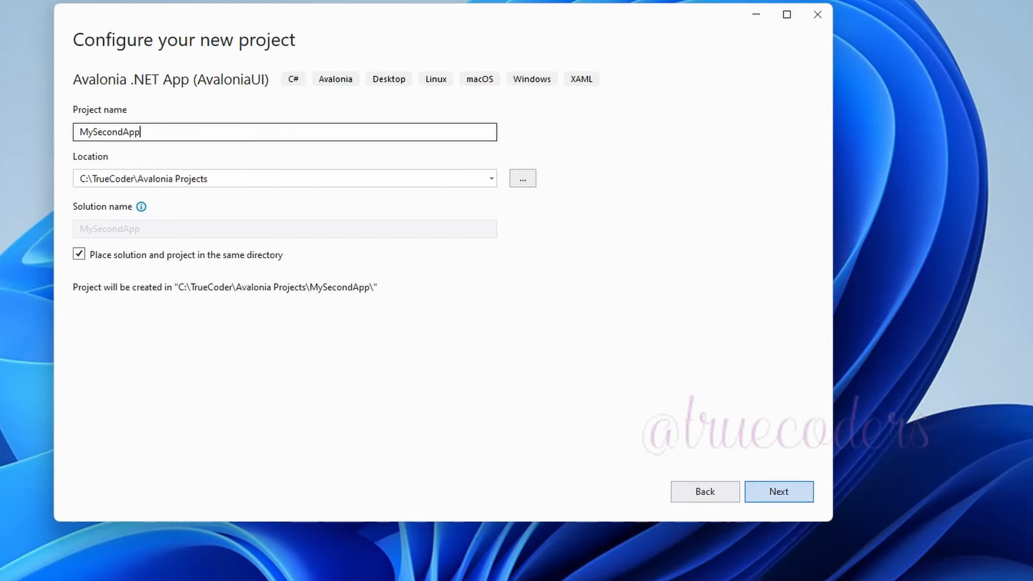
left_click(778, 491)
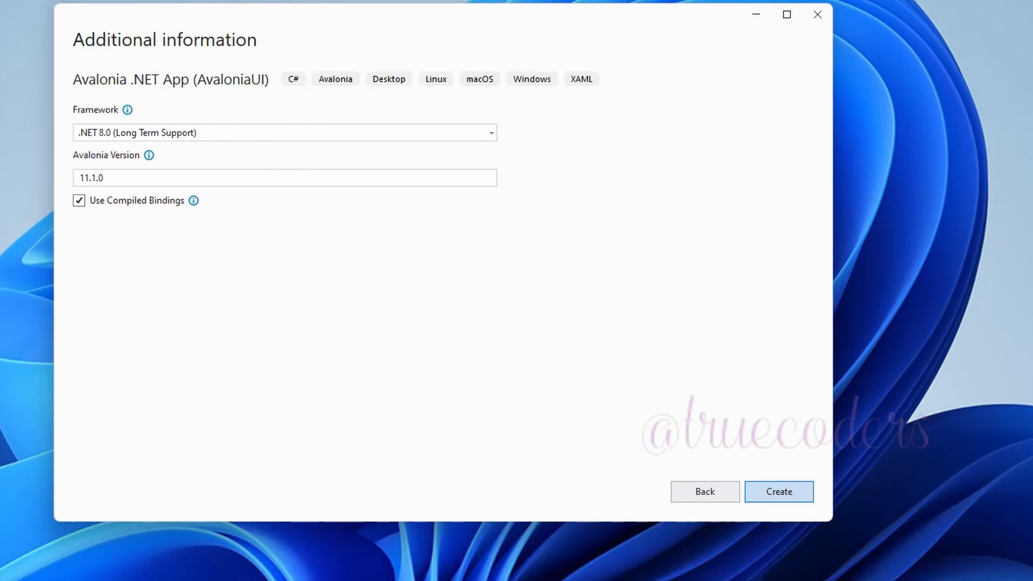
left_click(778, 491)
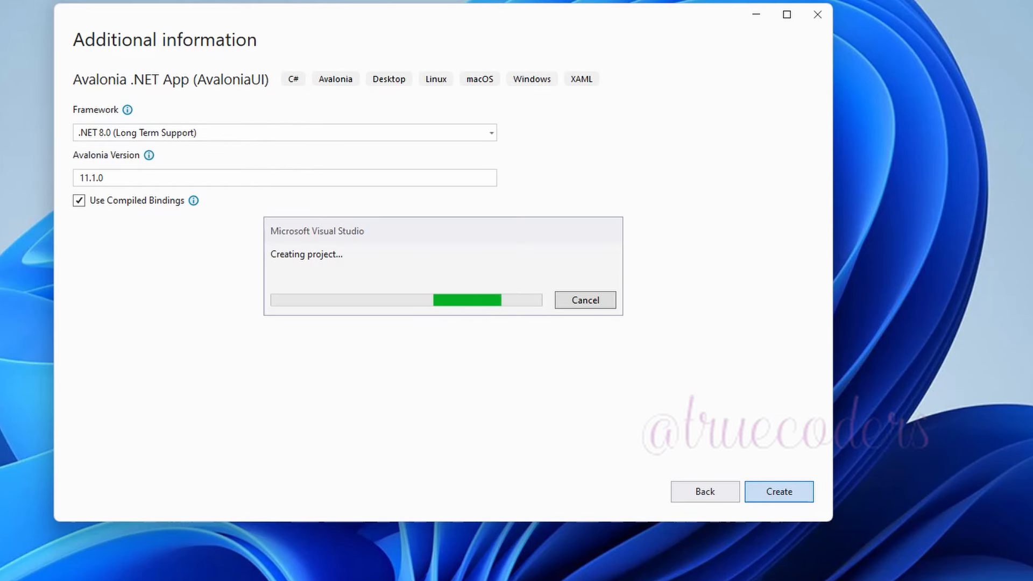
left_click(778, 491)
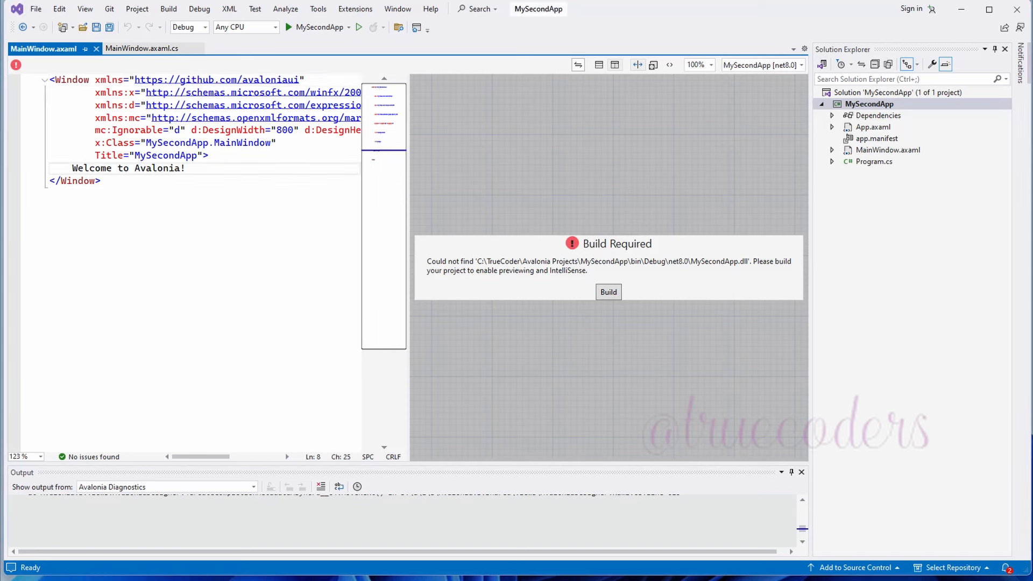
Select the MySecondApp project in Solution Explorer and open its context menu.
left_click(187, 168)
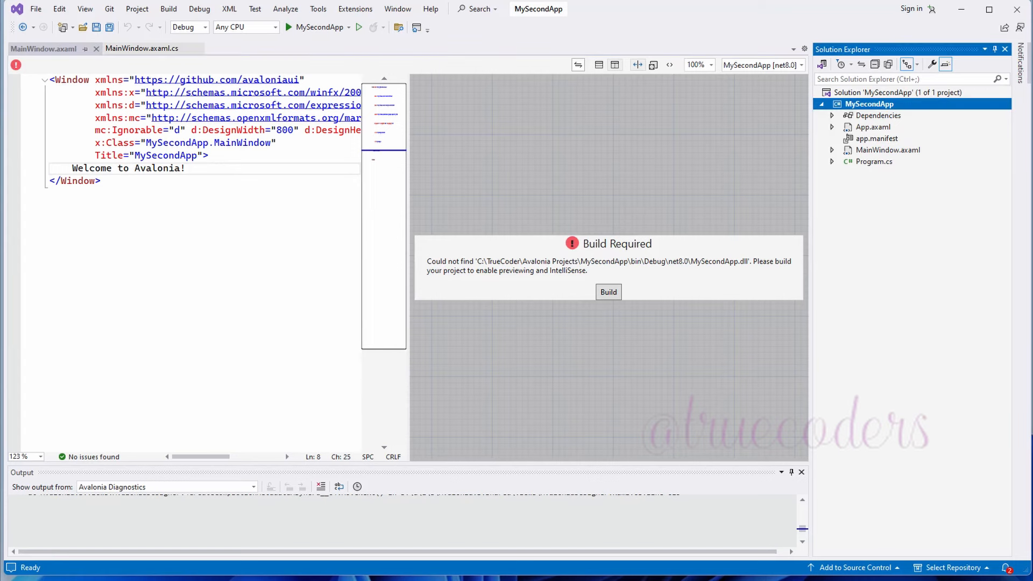
right_click(868, 103)
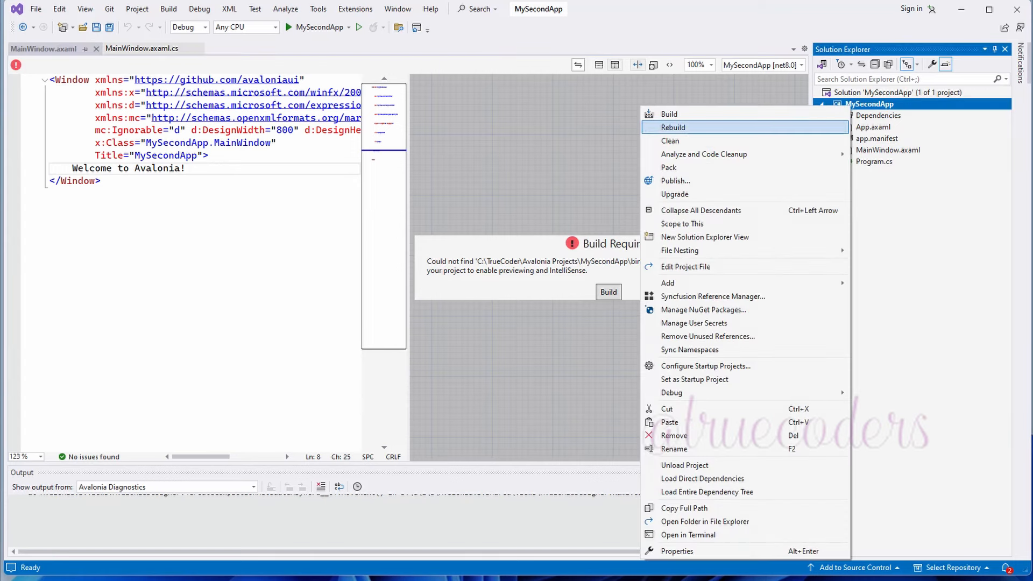